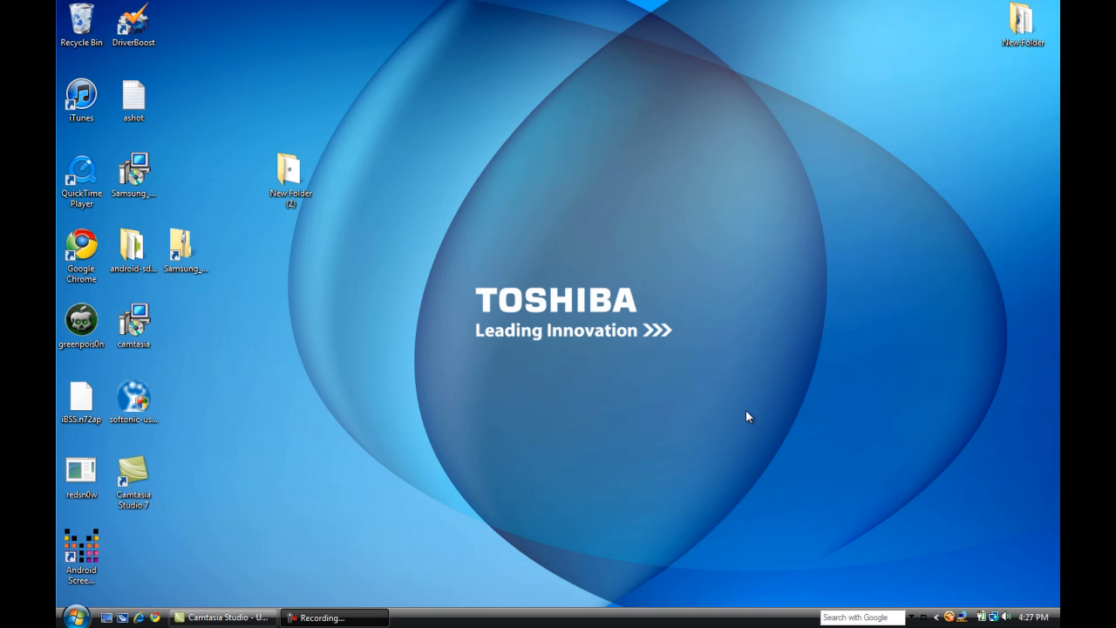
mouse_move(642, 314)
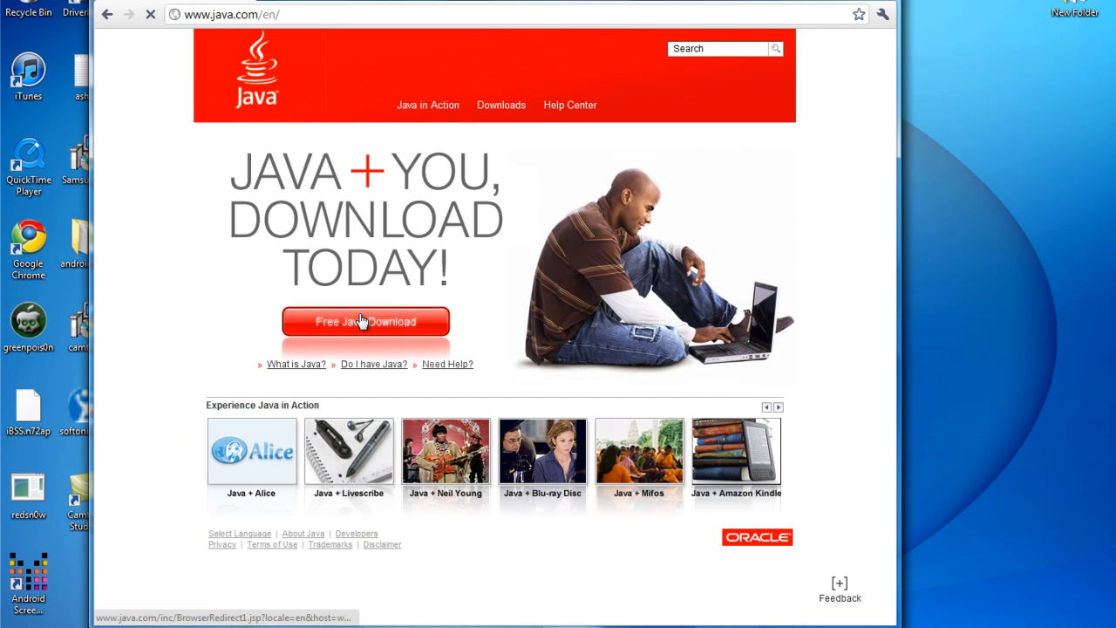
Start the free Java for Windows download from java.com, agreeing to the terms.
click(365, 321)
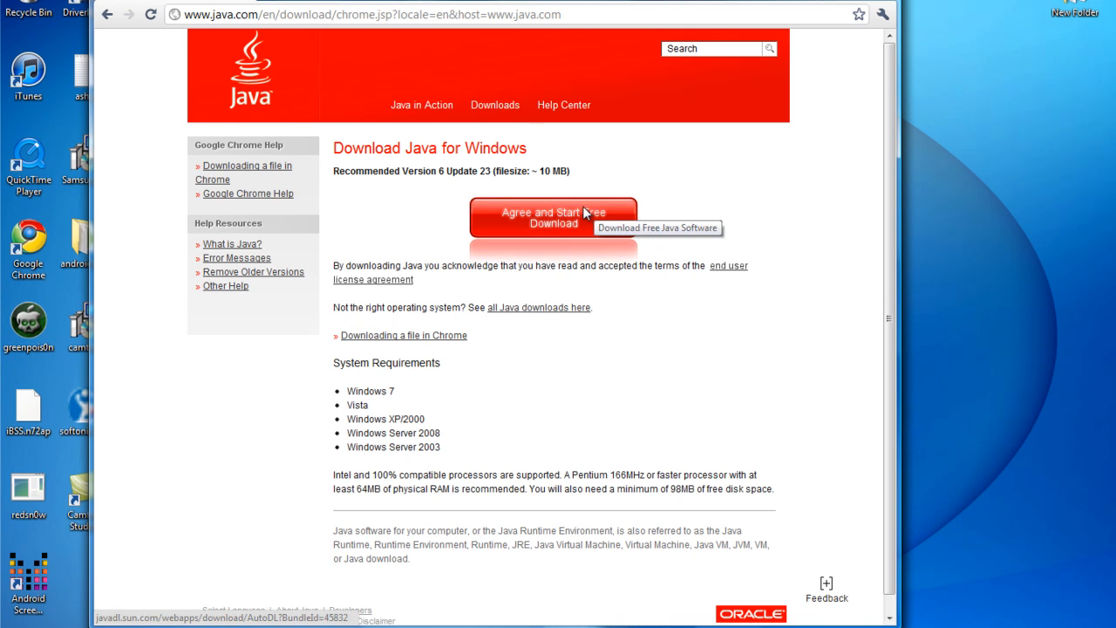
click(553, 216)
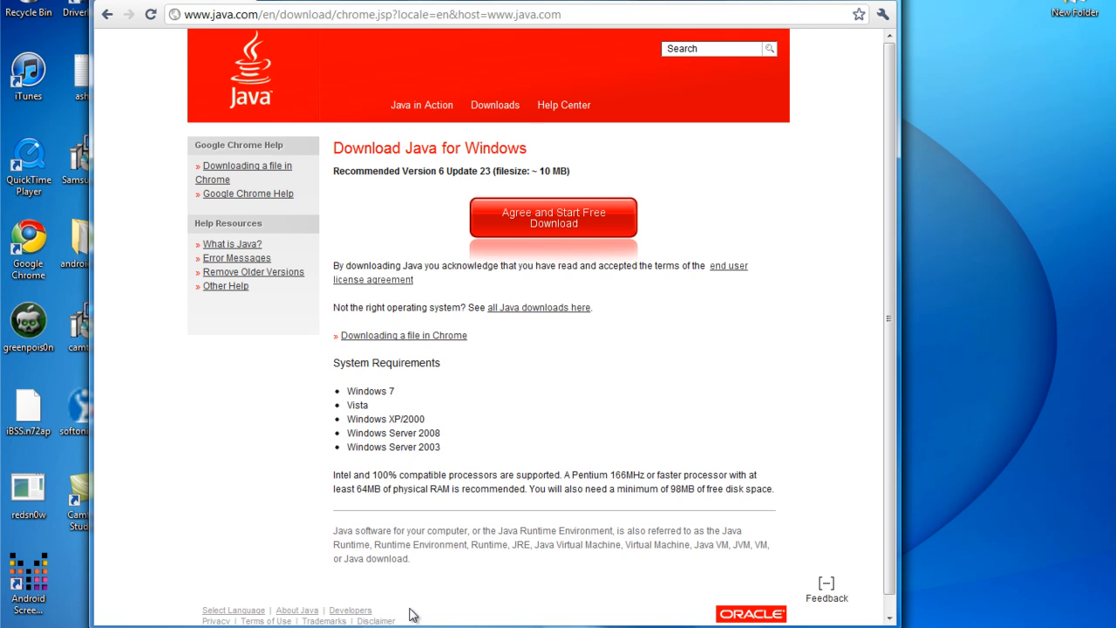
click(106, 14)
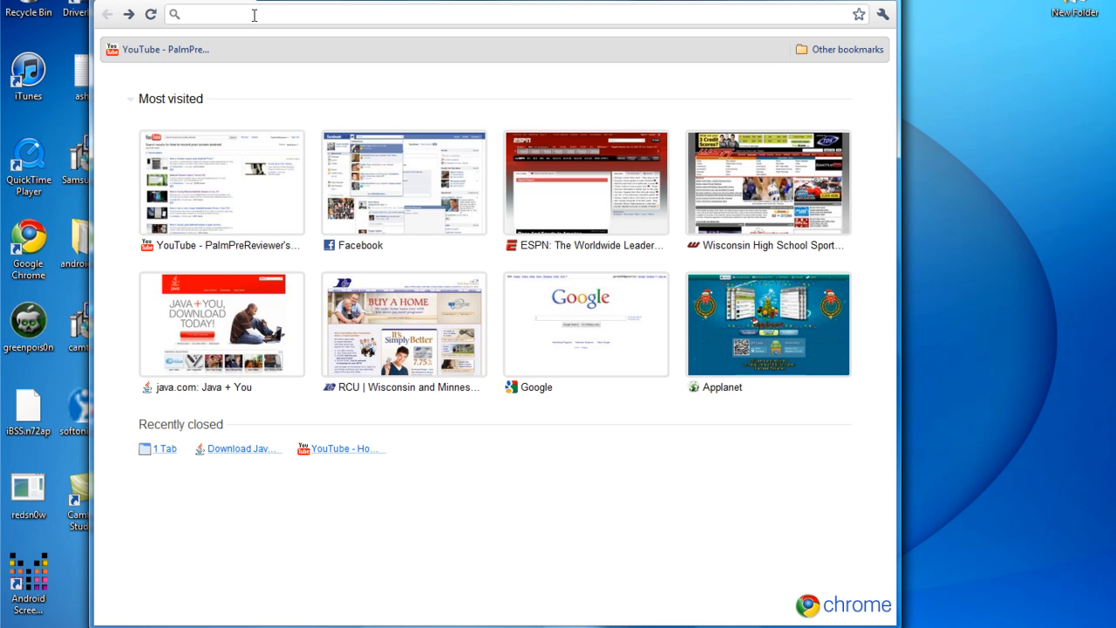
Reach developer.android.com/sdk via the omnibox and download android-sdk_r08-windows.zip.
text(android)
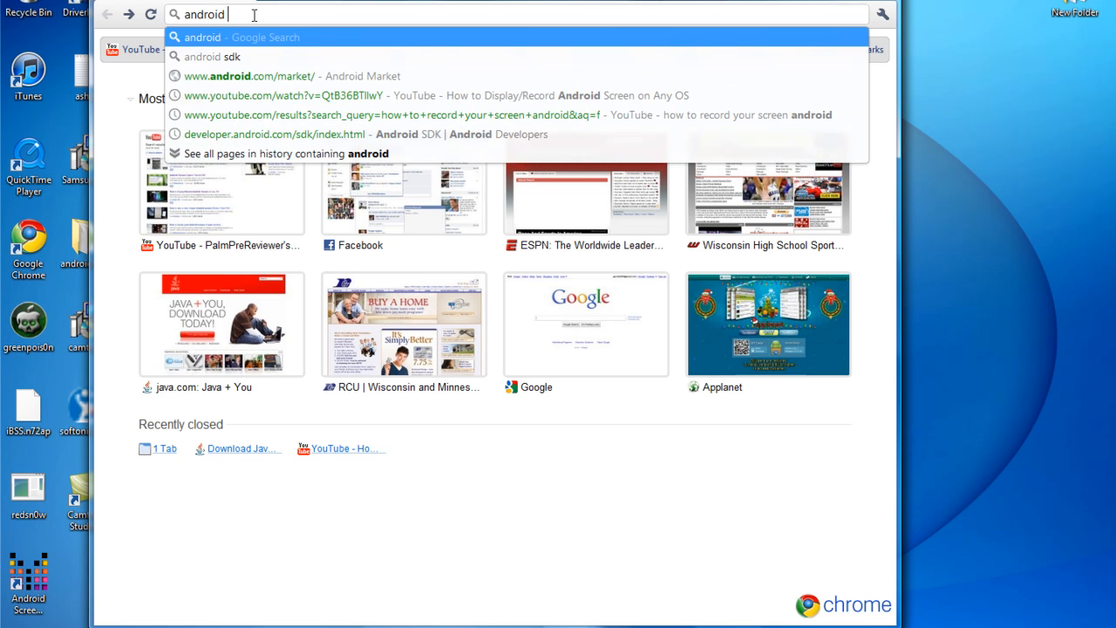
click(212, 56)
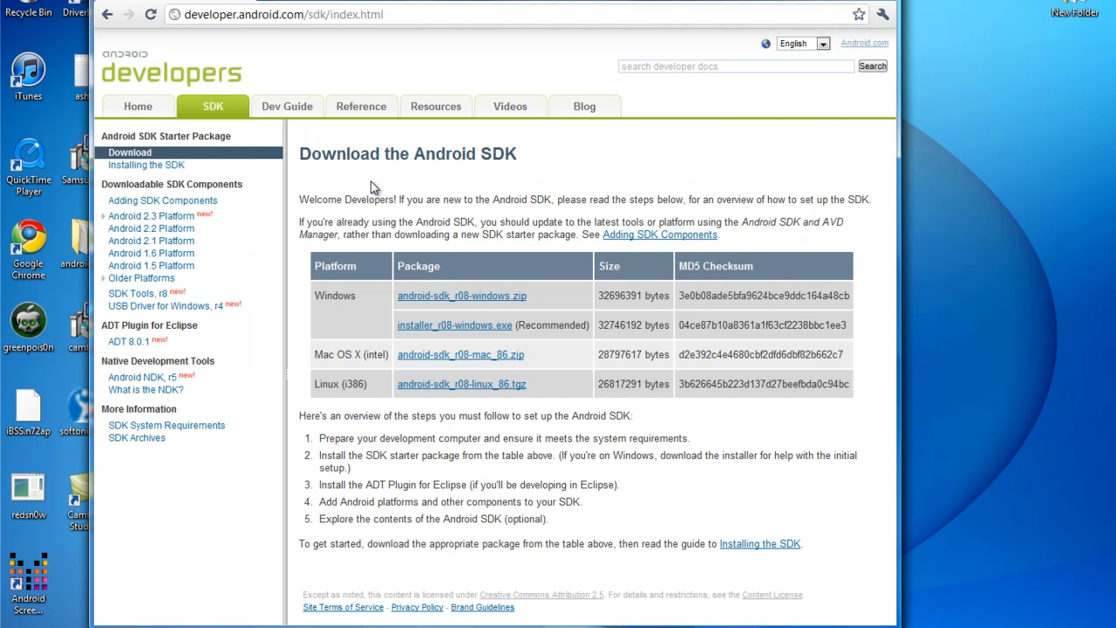
mouse_move(523, 304)
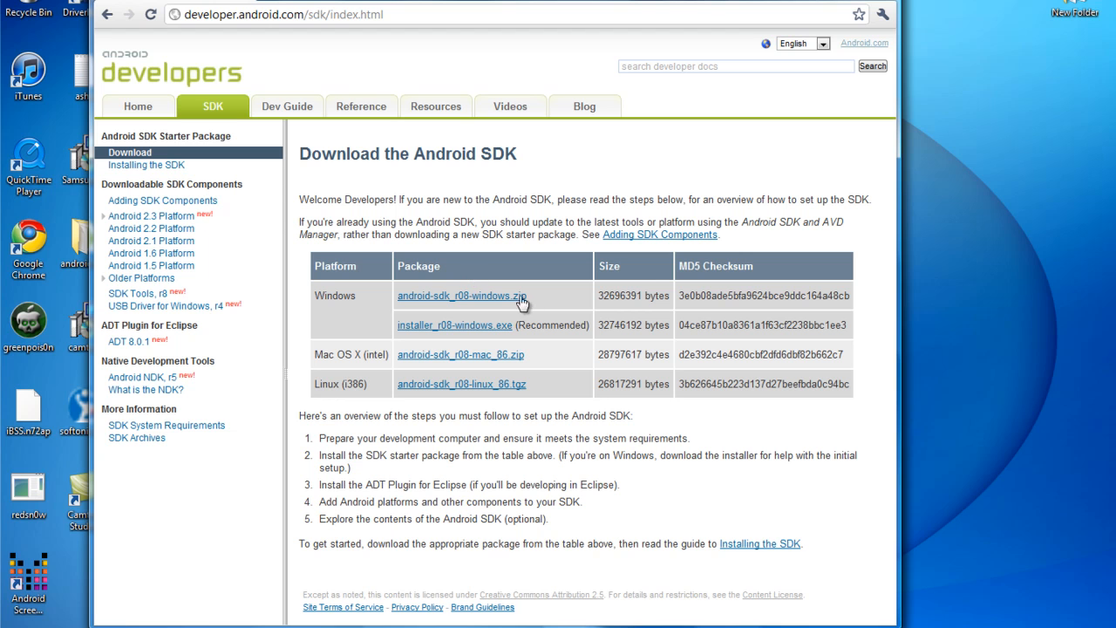
mouse_move(485, 337)
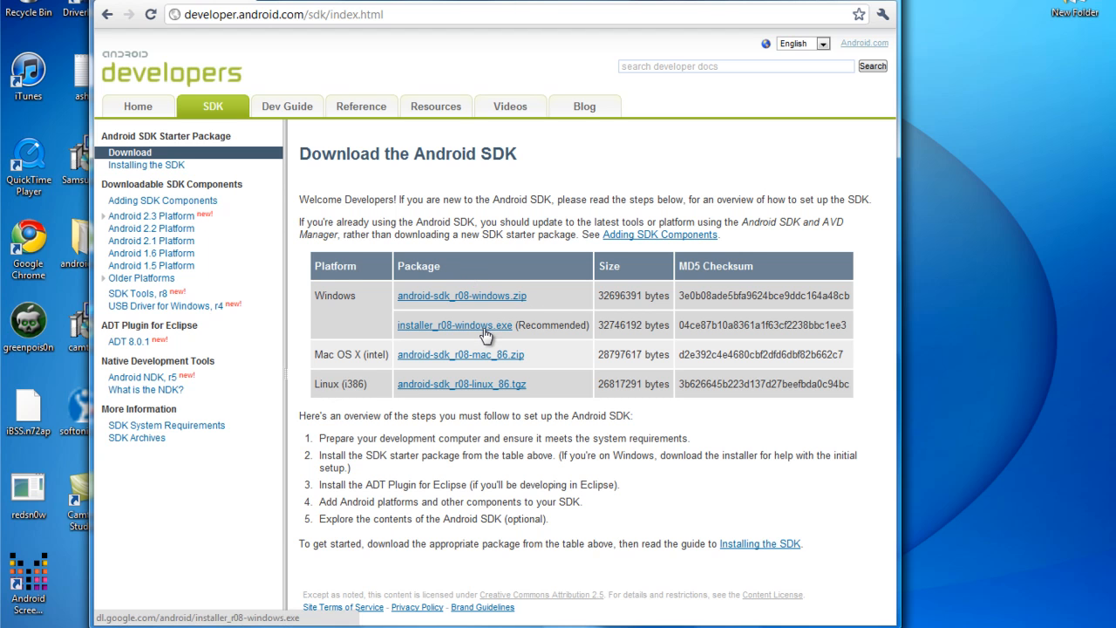
click(454, 325)
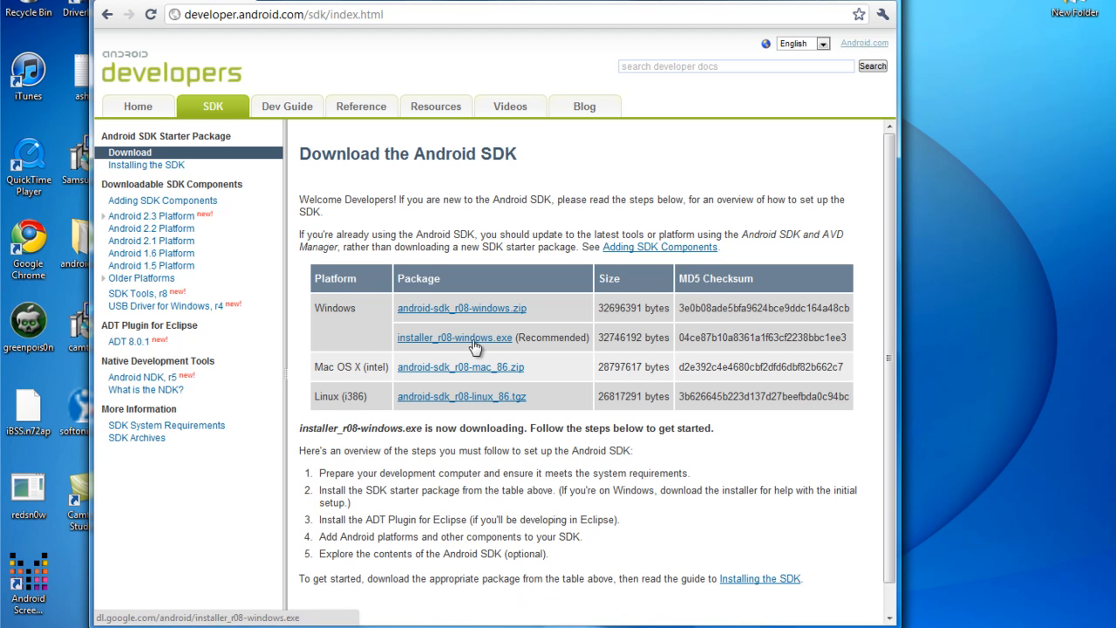
click(460, 307)
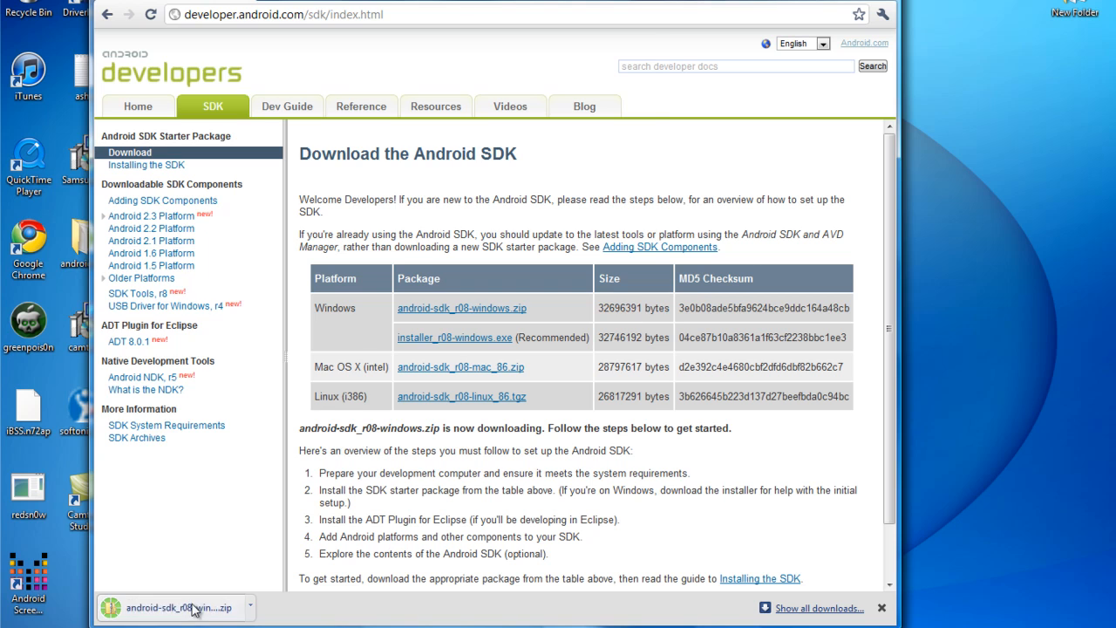
Browse the downloaded SDK zip into android-sdk-windows and its tools folder, then back up.
click(176, 607)
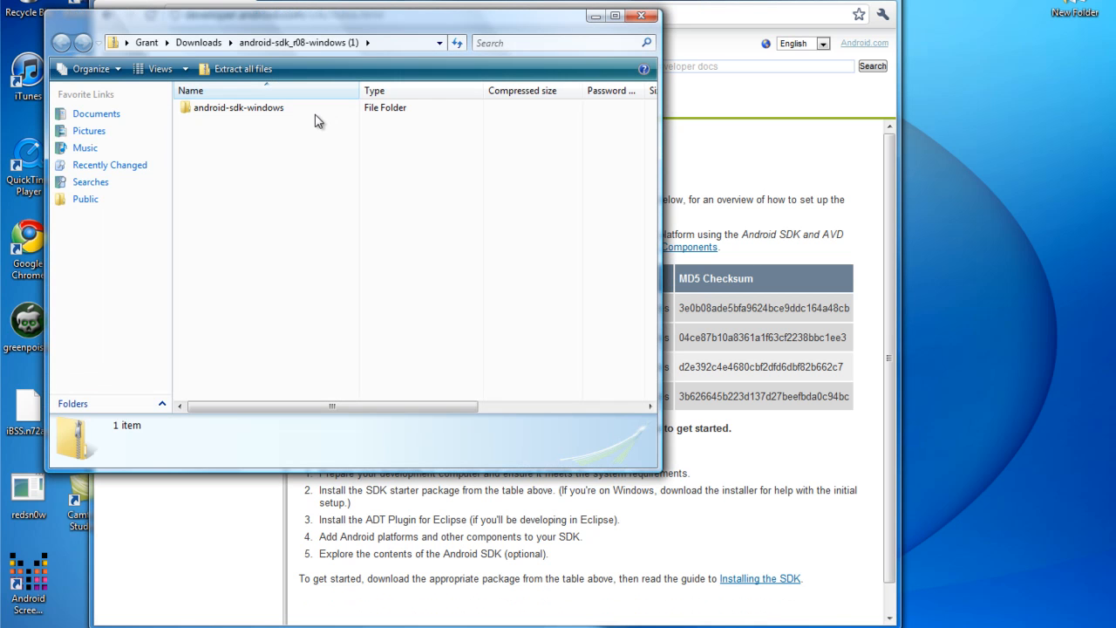
double_click(238, 107)
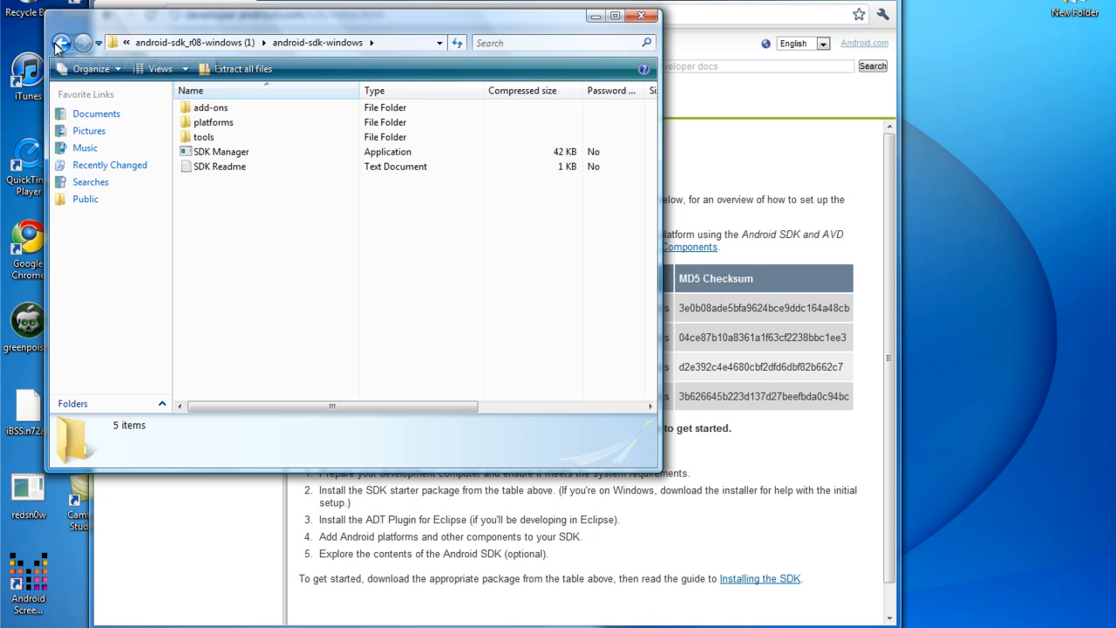
double_click(202, 136)
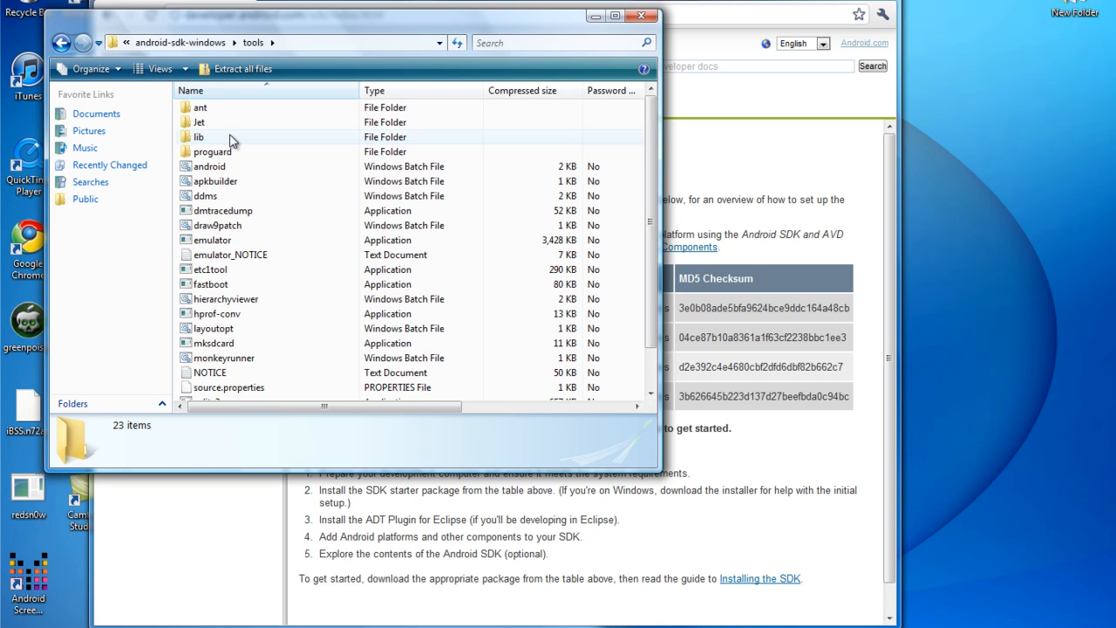
mouse_move(63, 42)
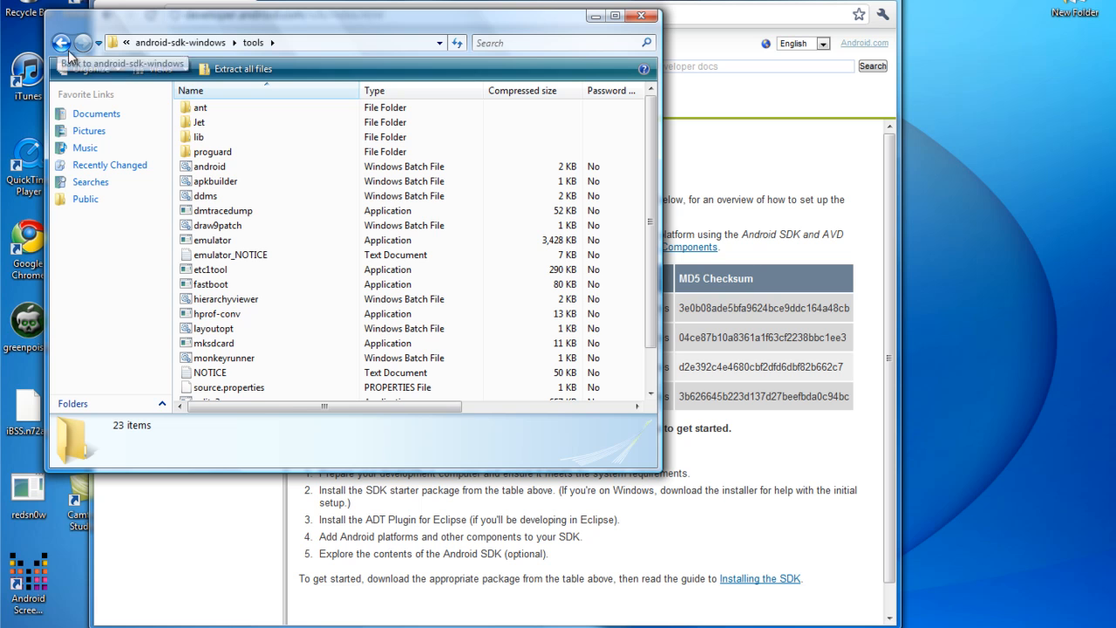
click(61, 42)
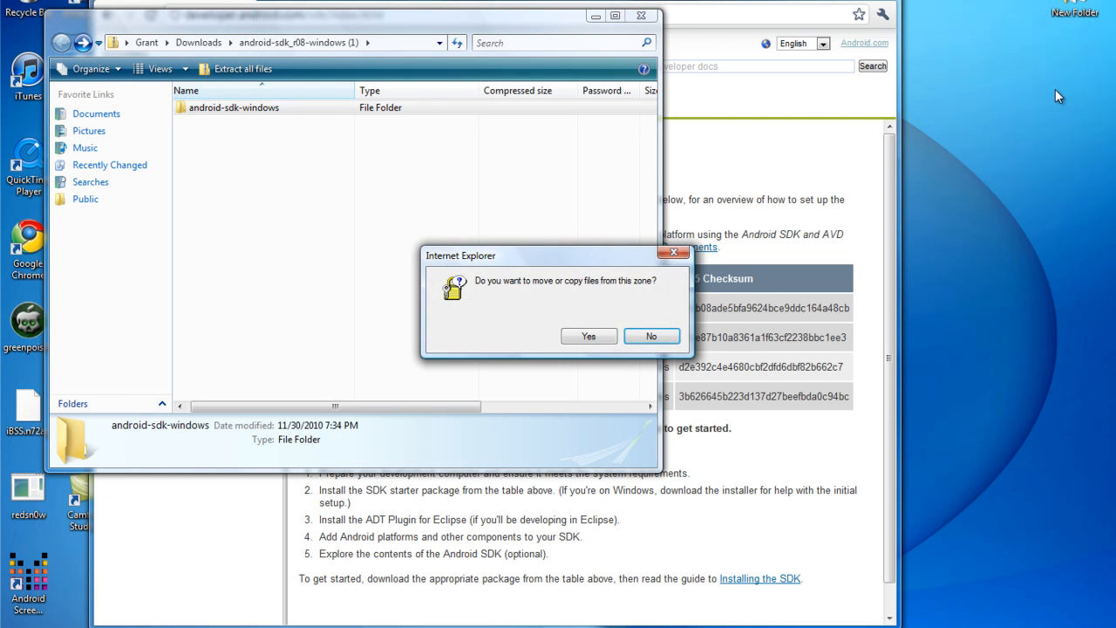
Allow copying out of the zip but decline merging over the existing android-sdk-windows folder, then close Explorer.
click(588, 335)
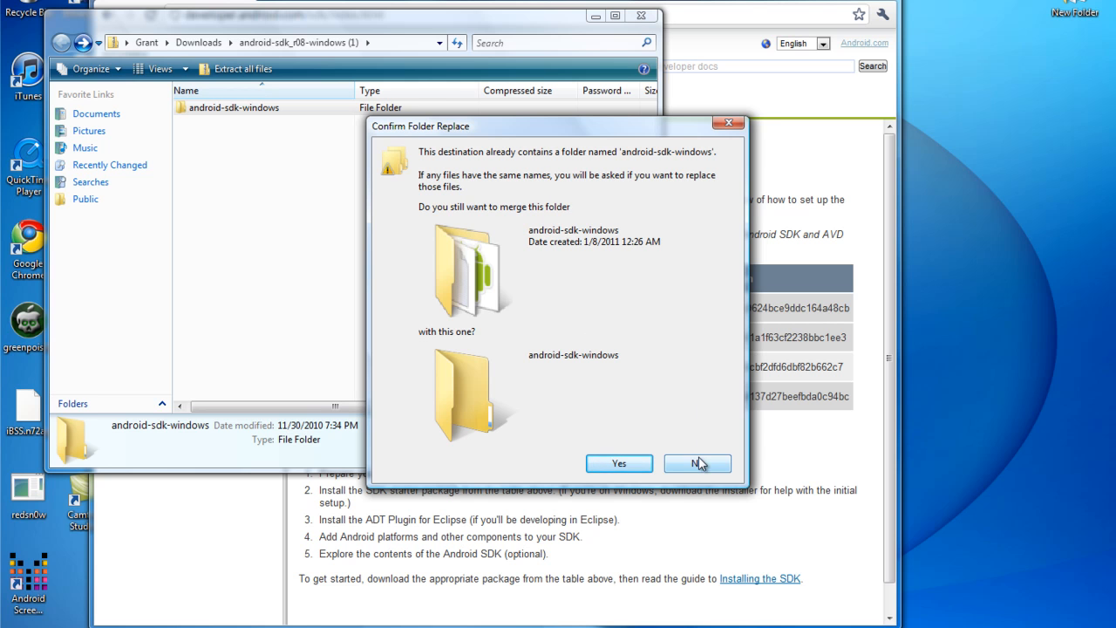
click(697, 464)
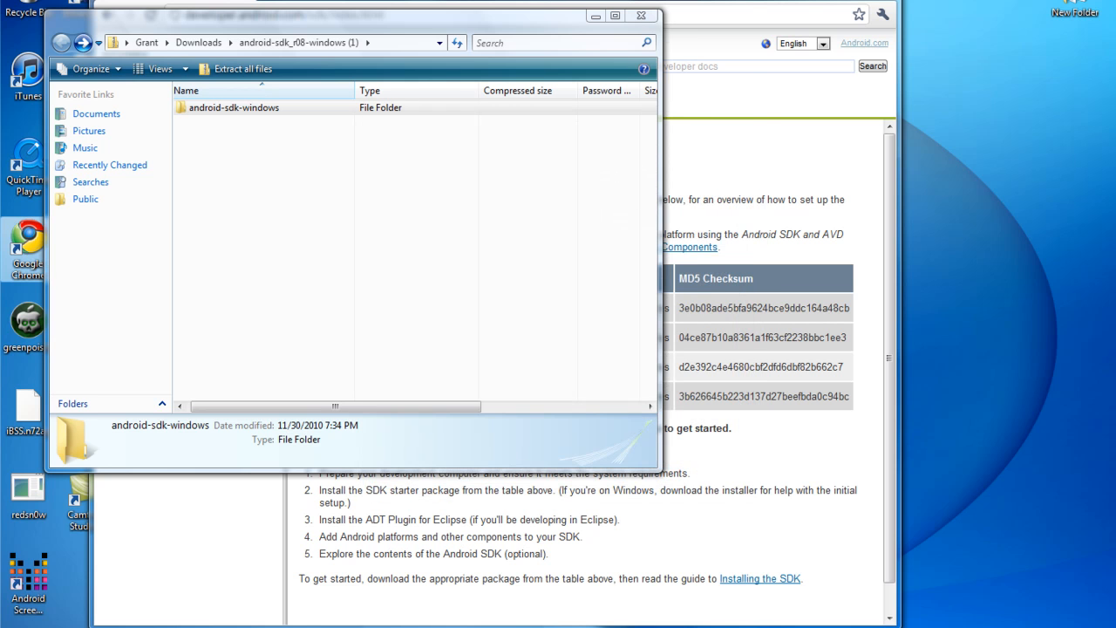
click(642, 14)
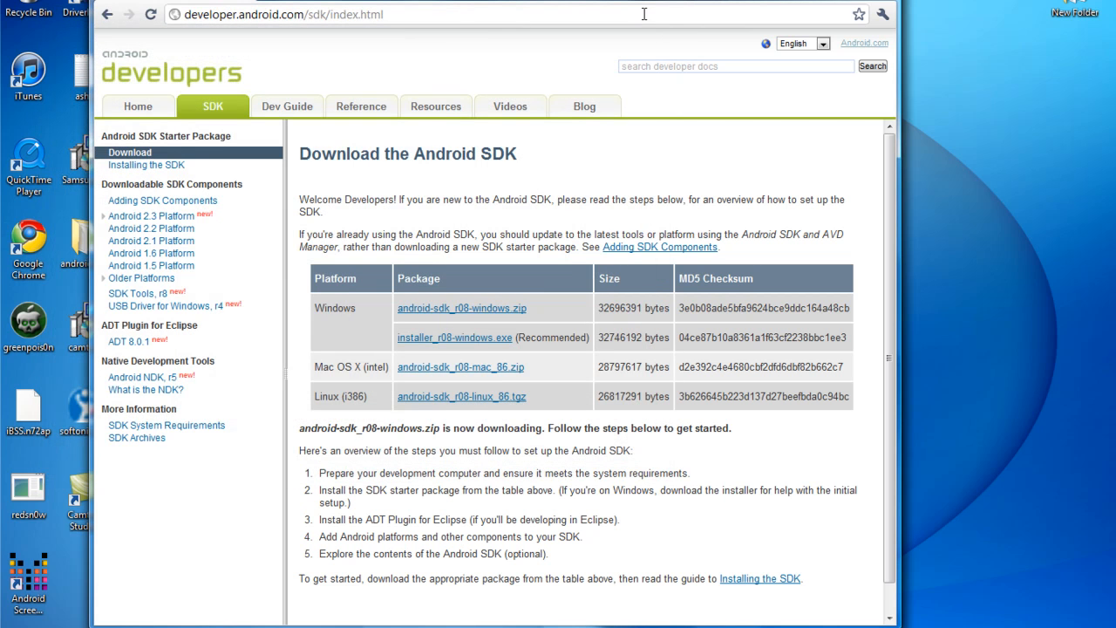
mouse_move(562, 10)
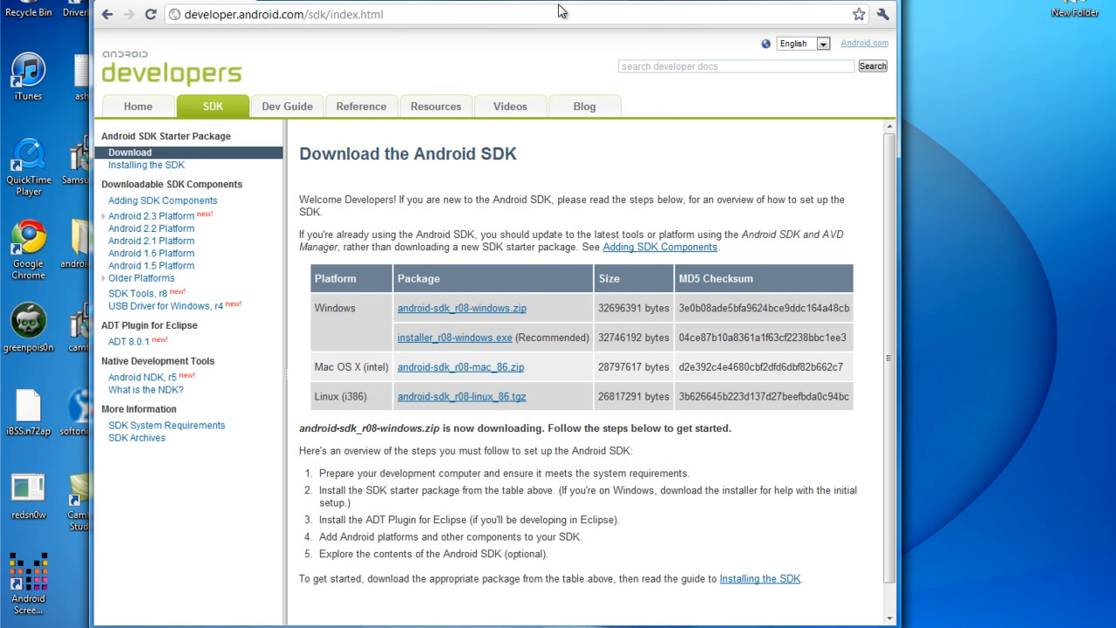
click(279, 14)
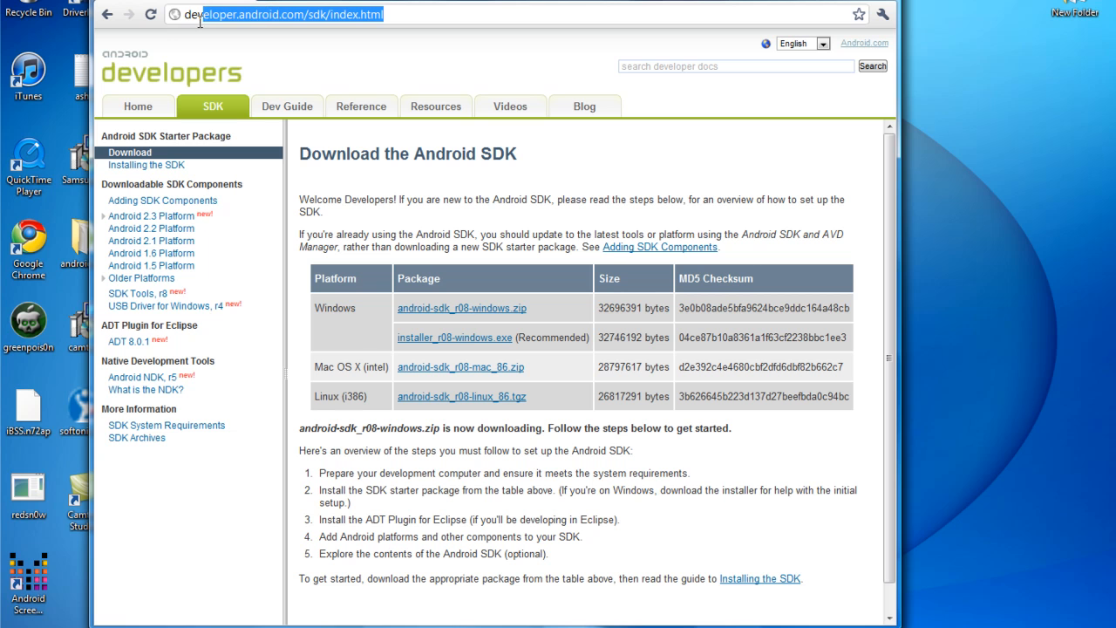
text(http://blog.ribomation.com/2010/01/droidscreen/)
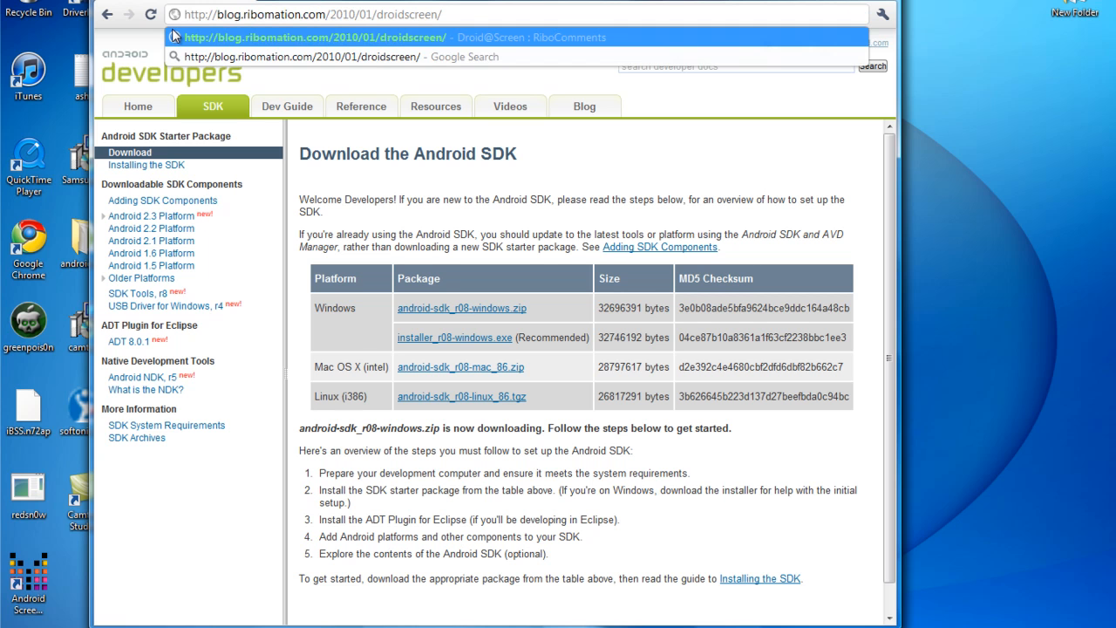
click(314, 36)
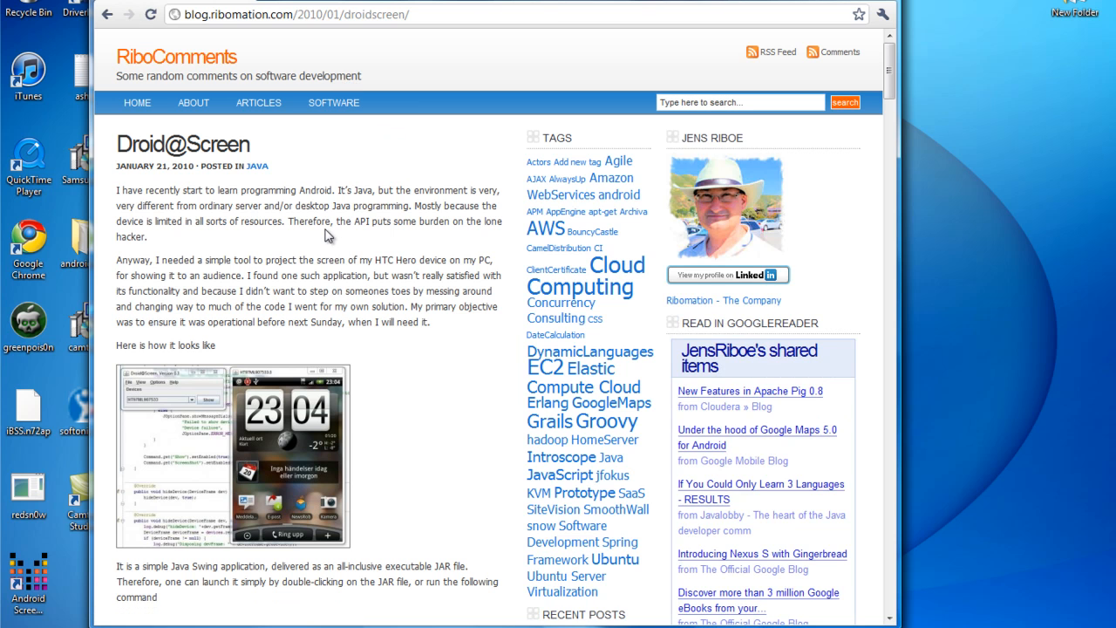
scroll(down, 3)
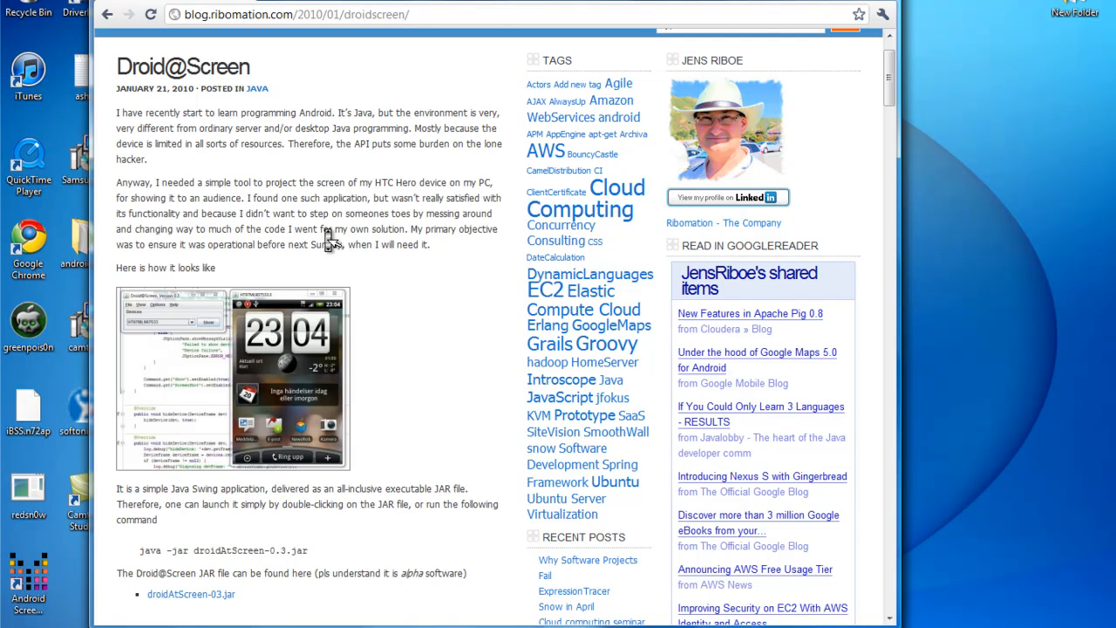
scroll(down, 3)
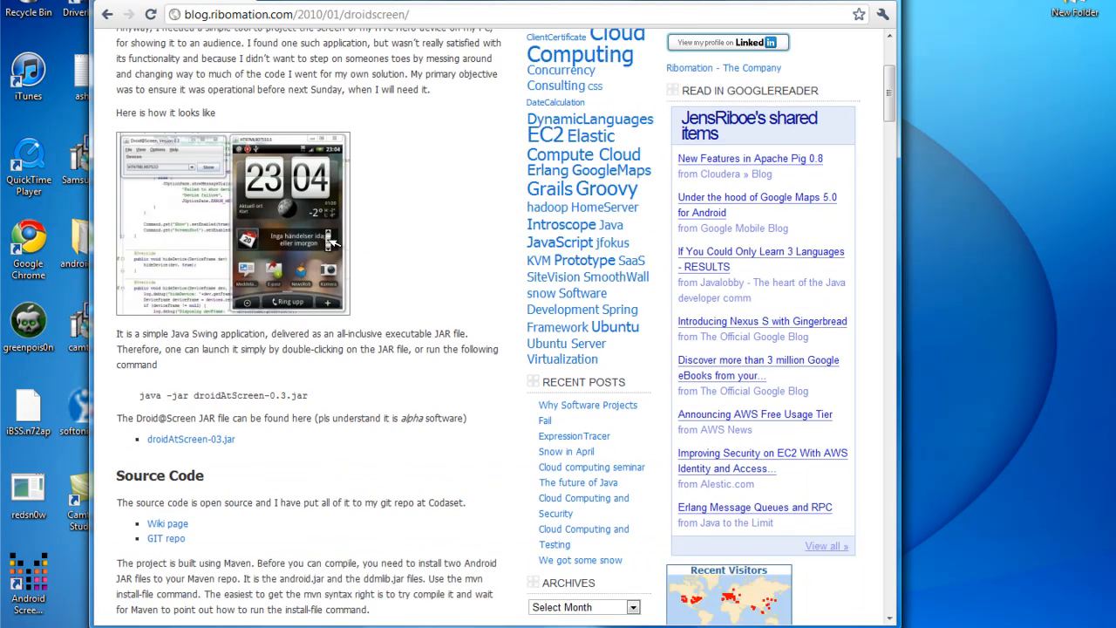
scroll(down, 3)
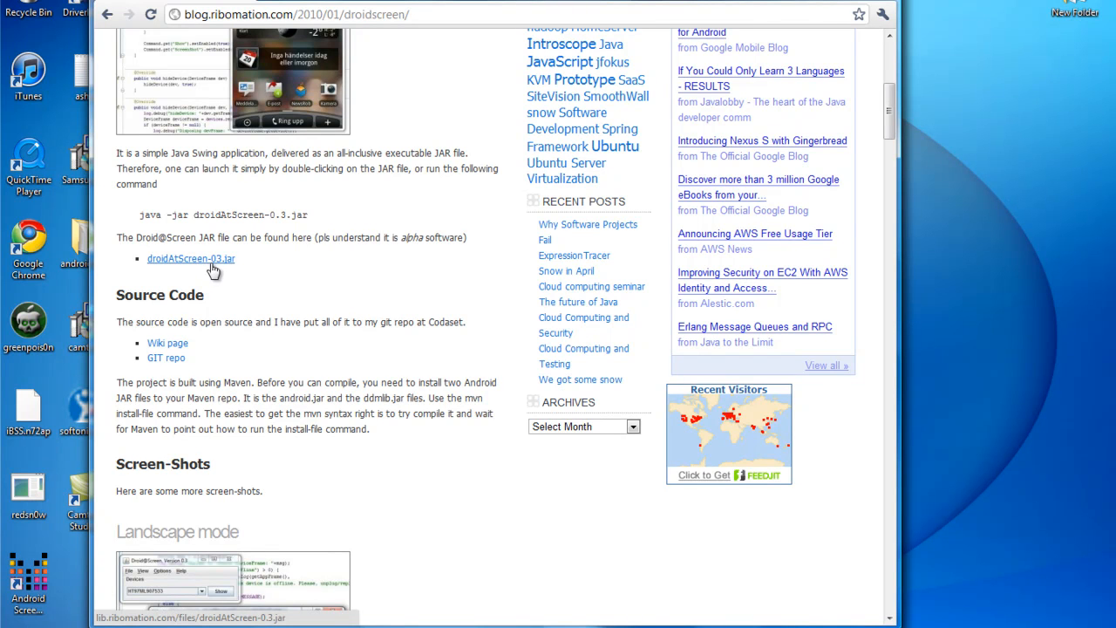
mouse_move(225, 268)
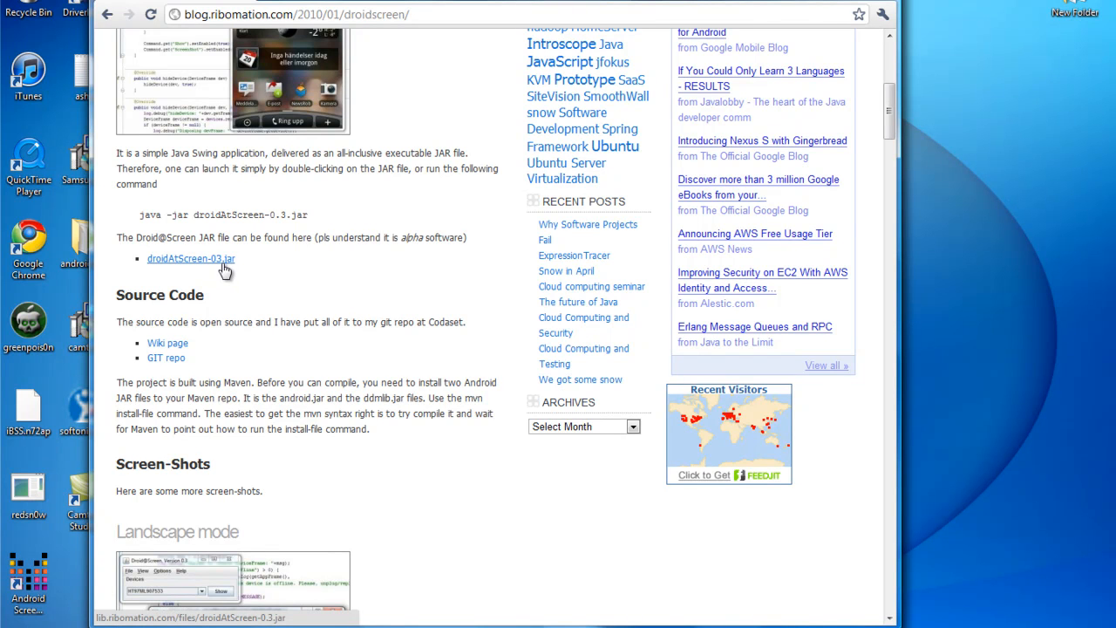
Download droidAtScreen-0.3.jar, keep it despite the warning, and launch it.
click(190, 259)
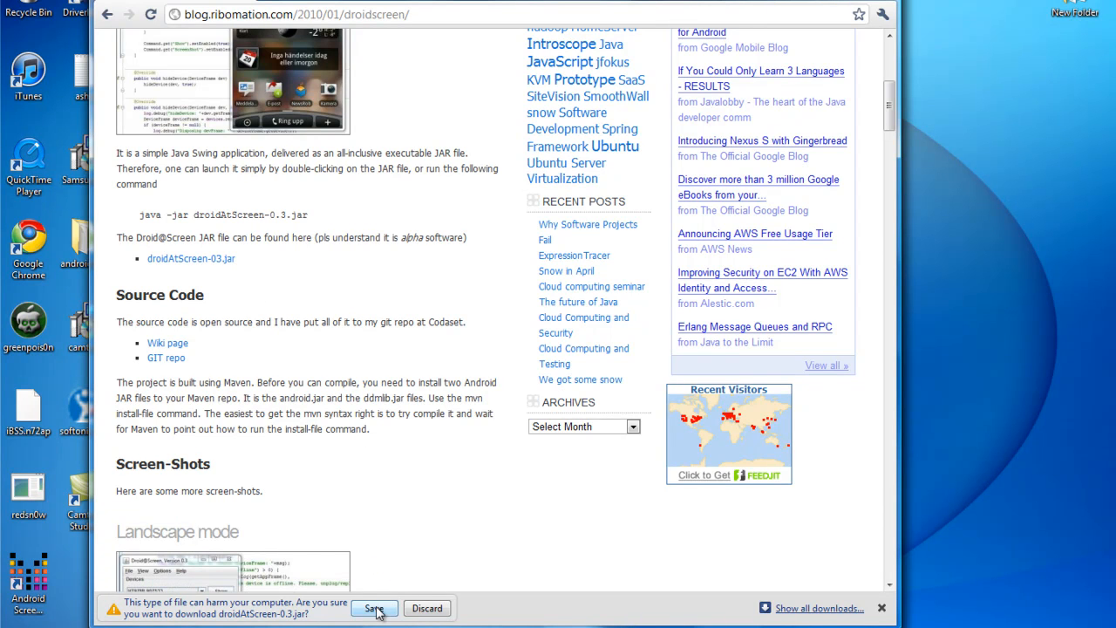
click(373, 607)
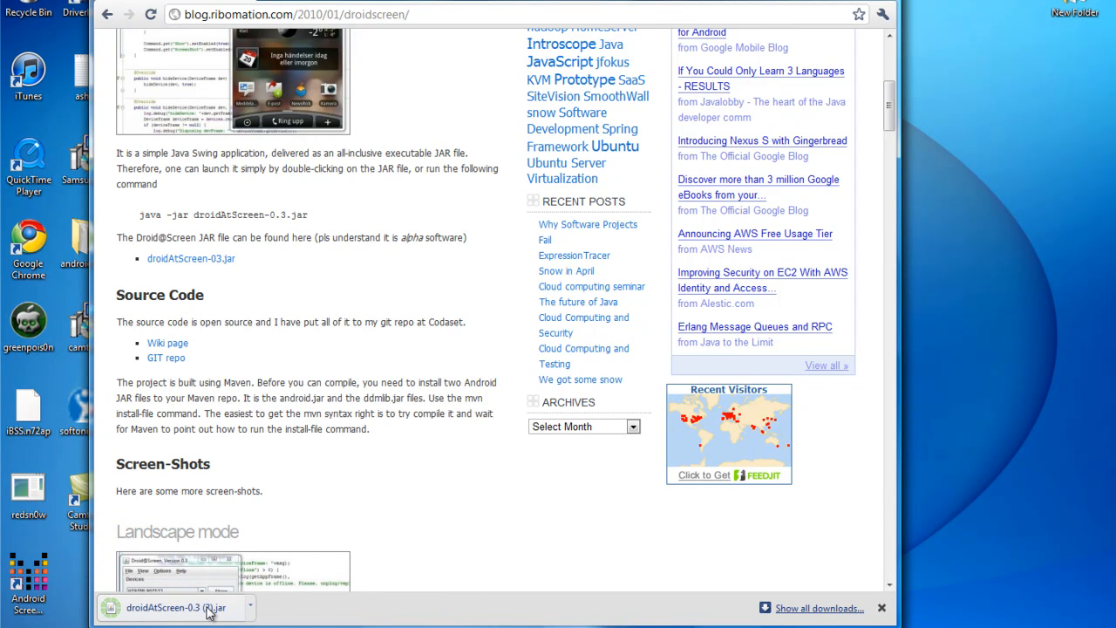
click(178, 607)
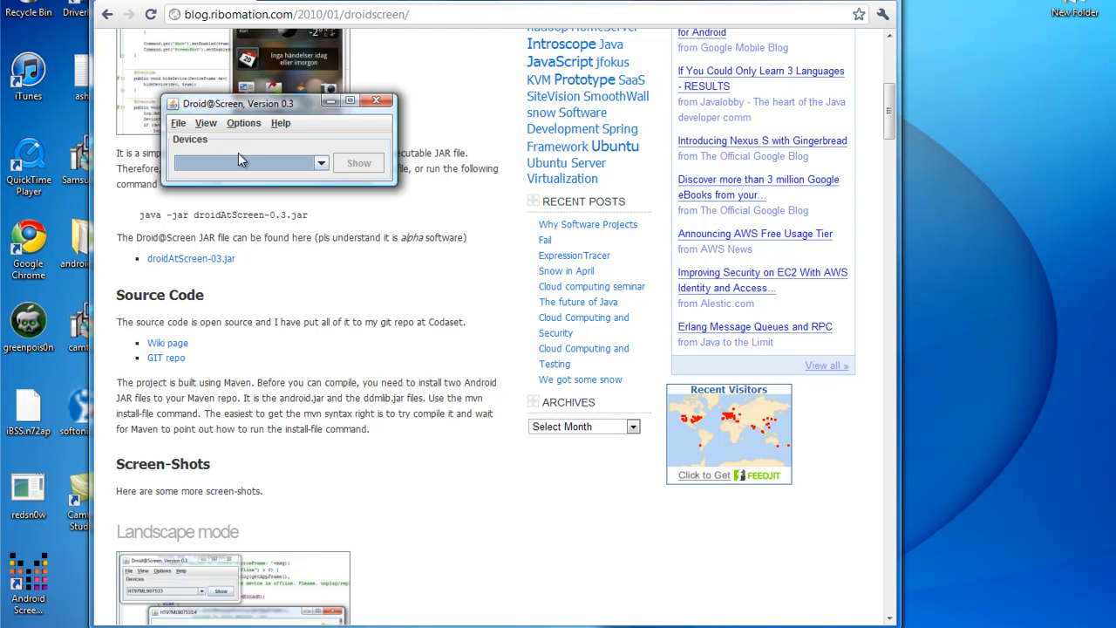
mouse_move(228, 132)
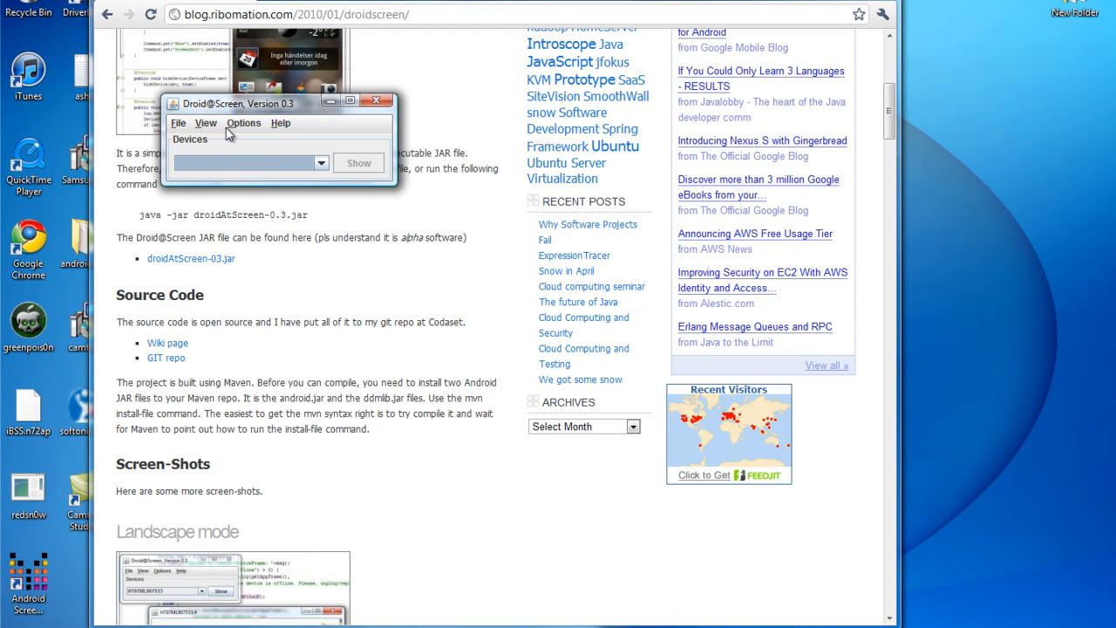
Choose ADB Executable Path from Droid@Screen's Options menu.
click(244, 122)
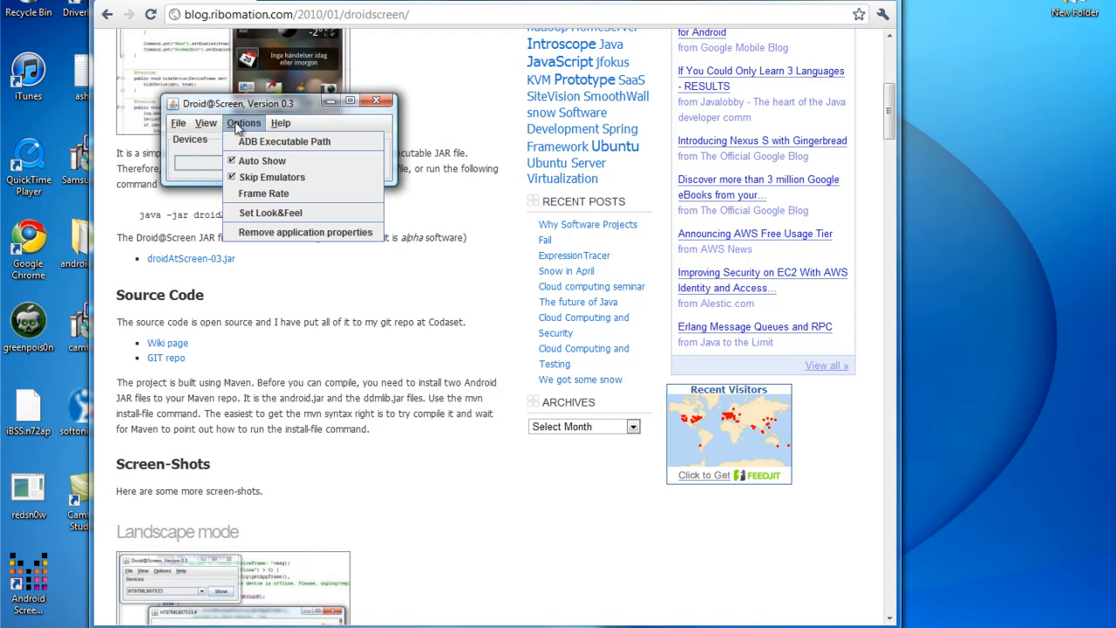
mouse_move(258, 142)
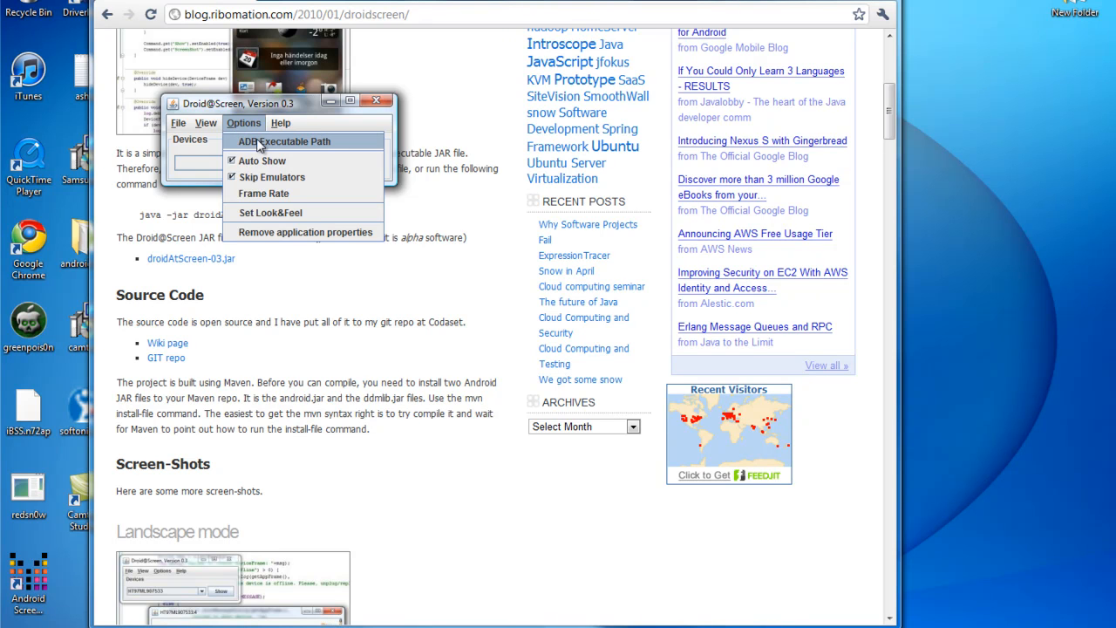
click(284, 141)
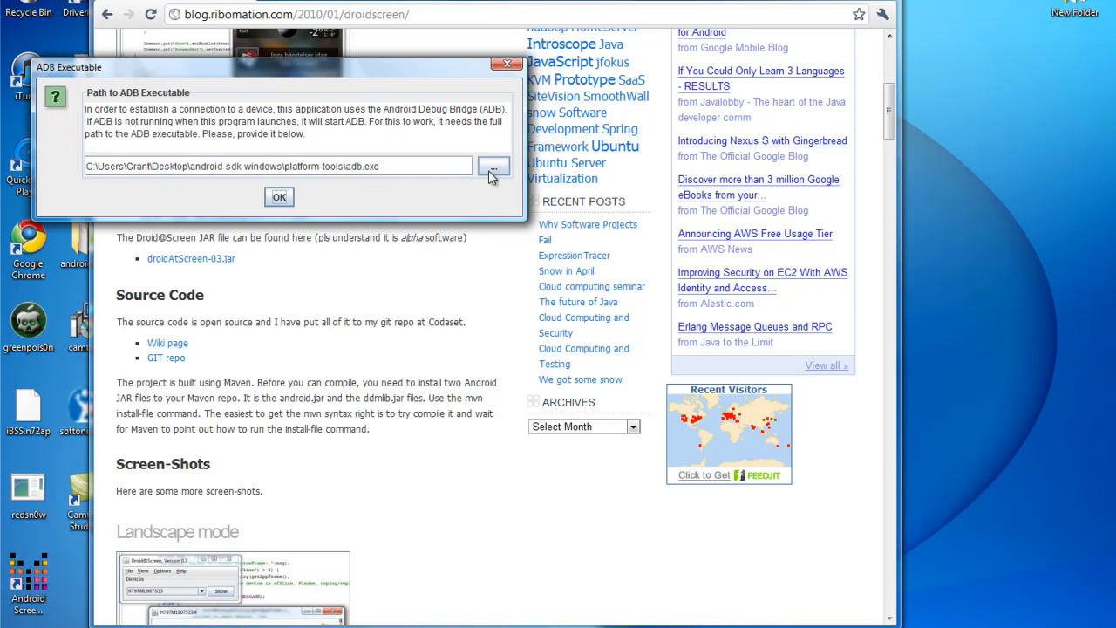
Browse from the Desktop into android-sdk-windows\platform-tools.
click(493, 166)
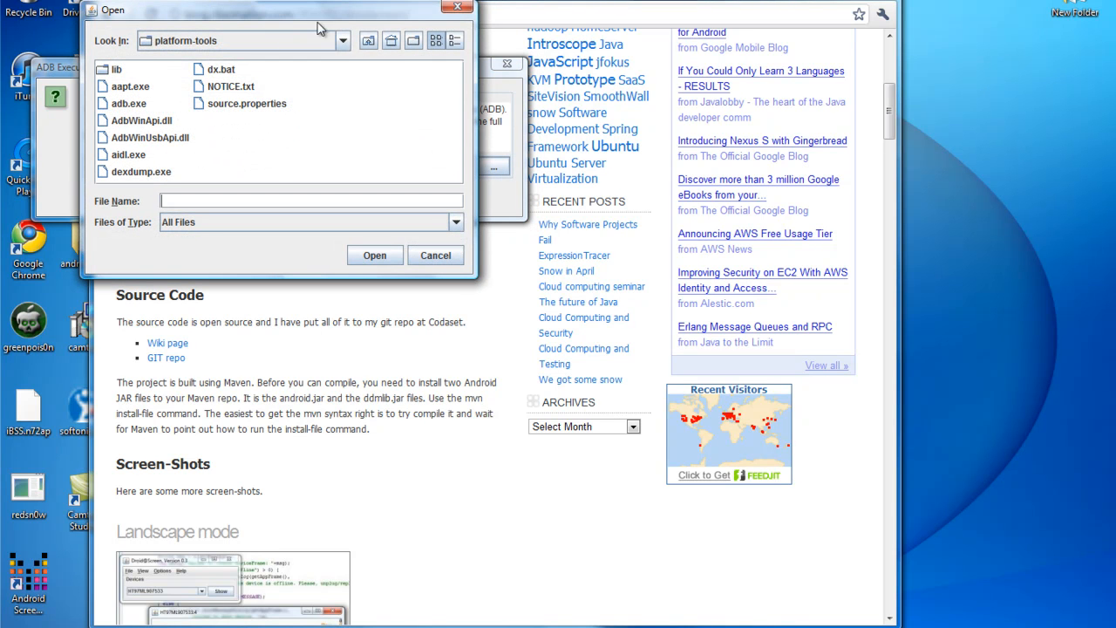
click(368, 40)
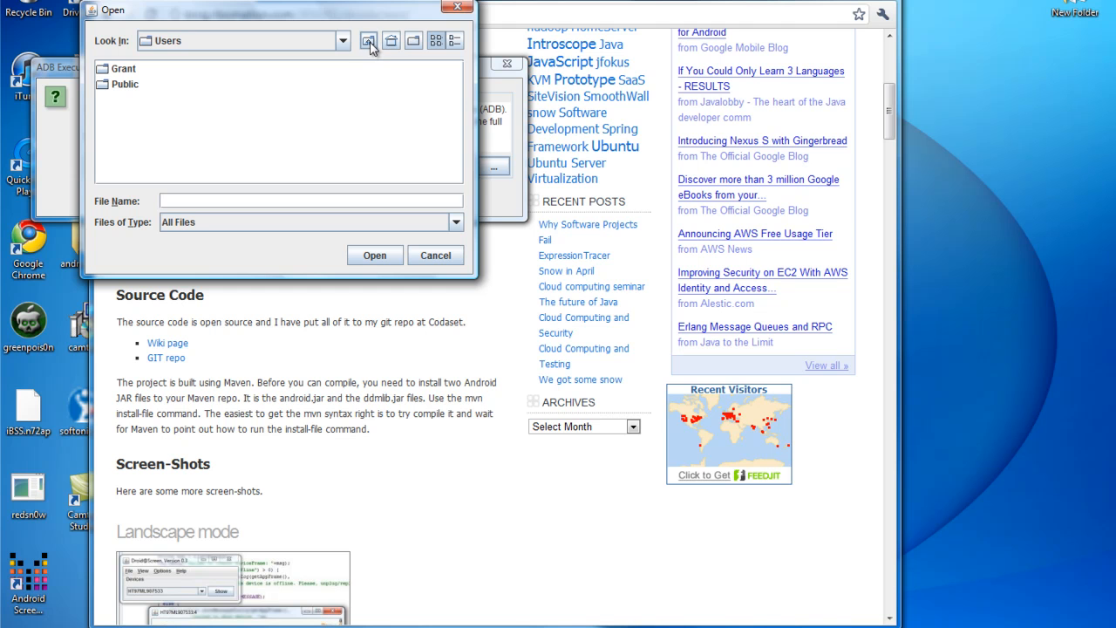
click(342, 40)
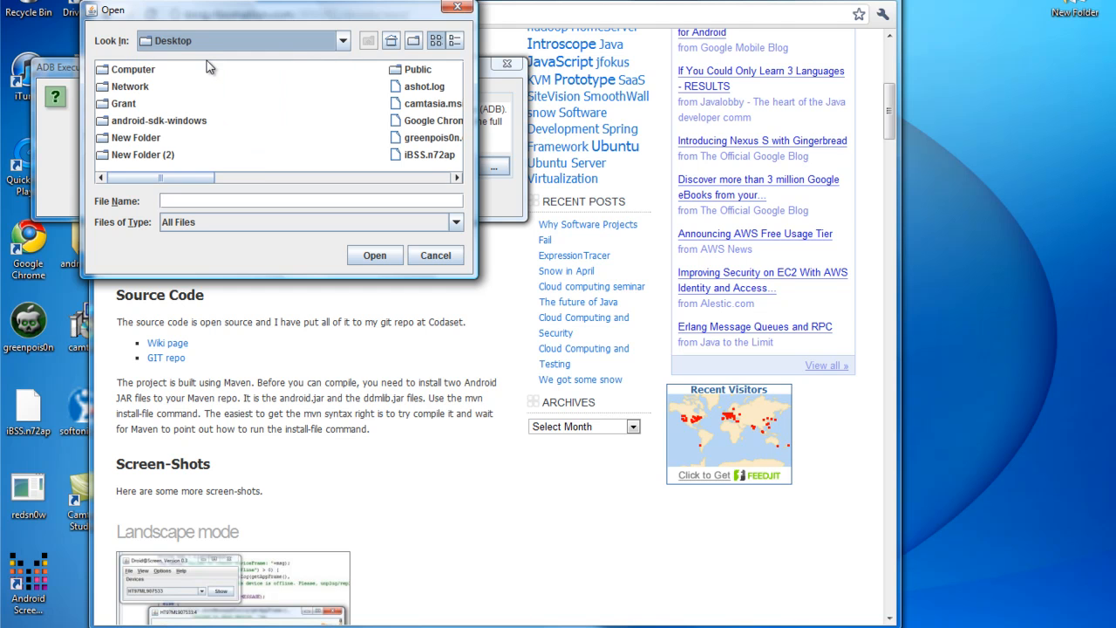
mouse_move(131, 126)
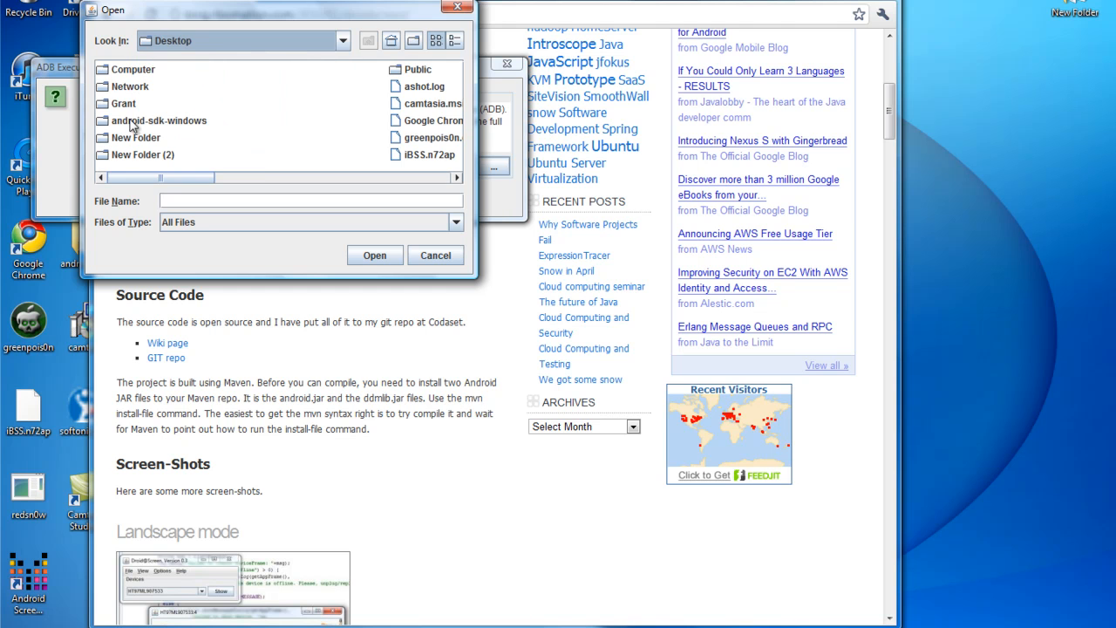
click(158, 121)
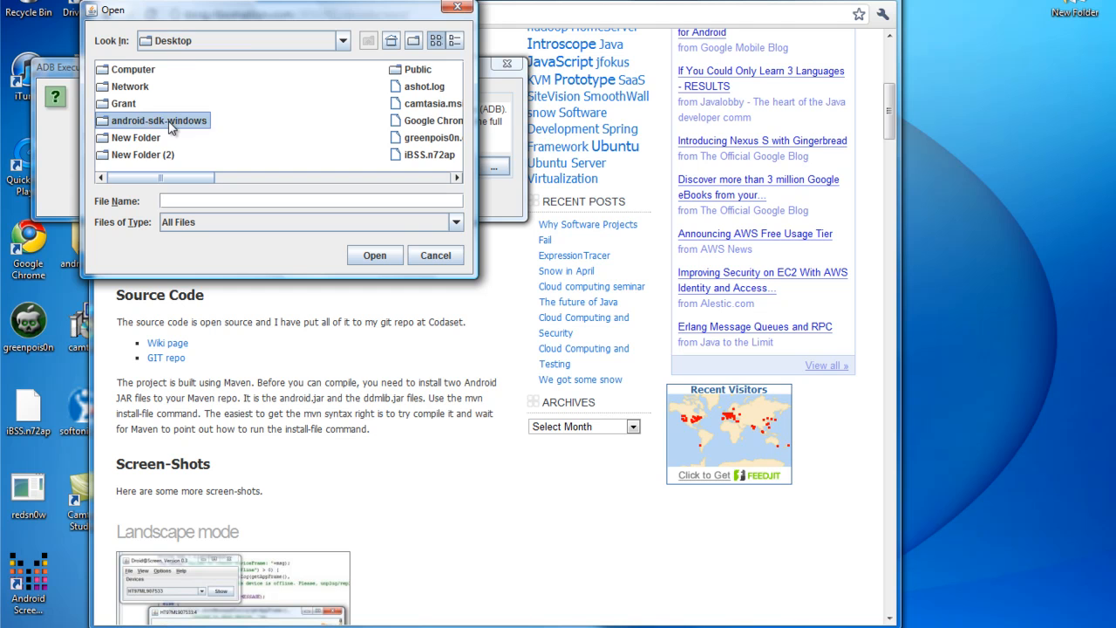
double_click(159, 120)
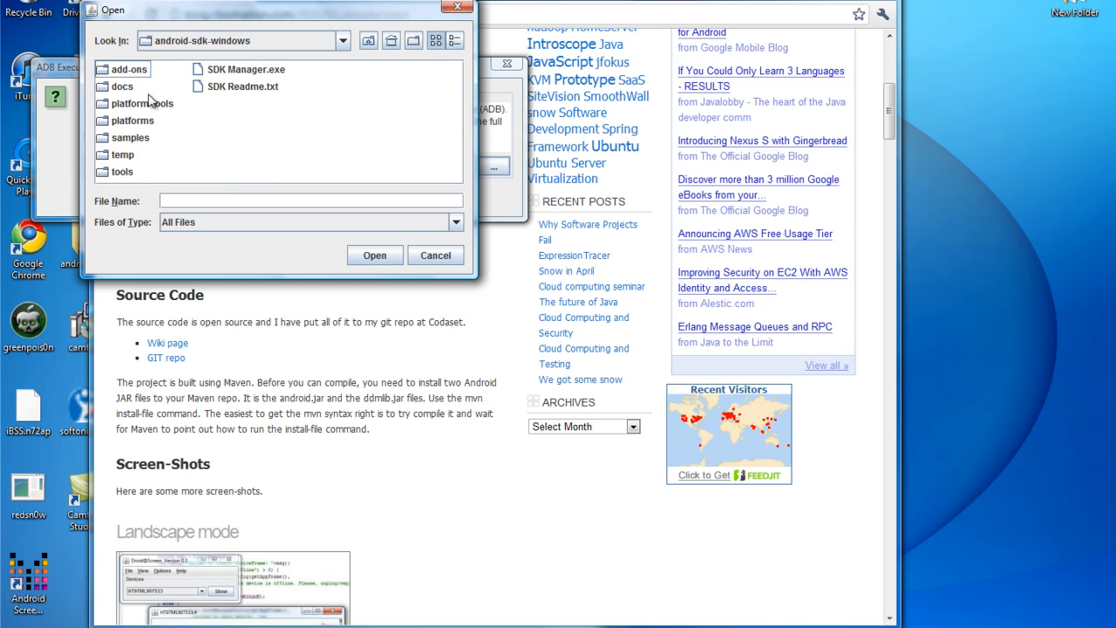
double_click(137, 103)
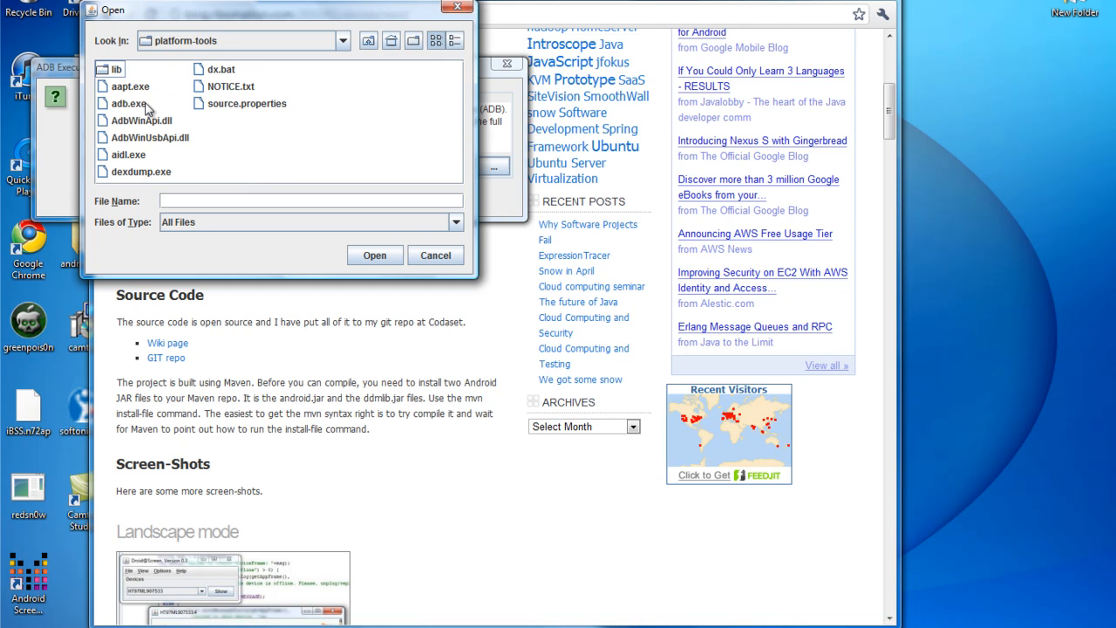
mouse_move(178, 131)
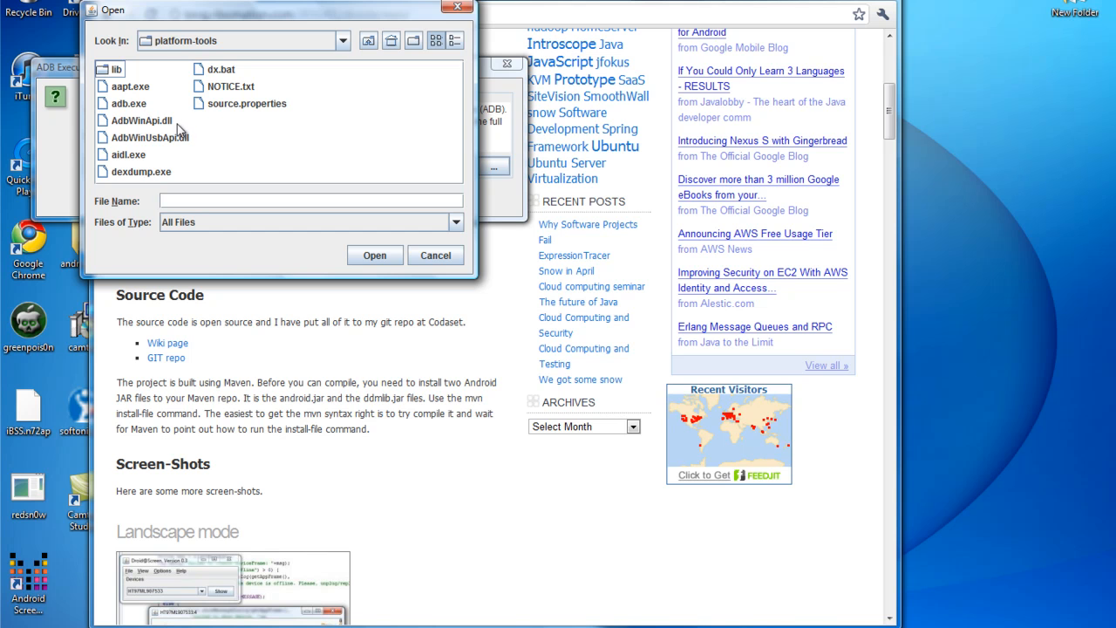
mouse_move(136, 122)
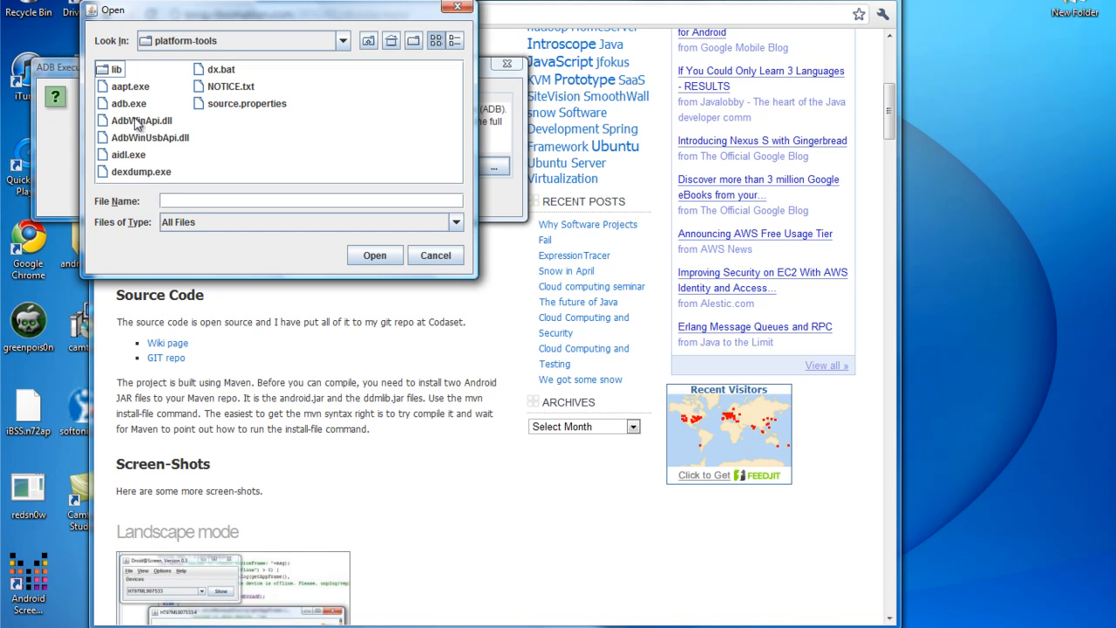
Select adb.exe as the ADB executable and confirm the path.
click(131, 103)
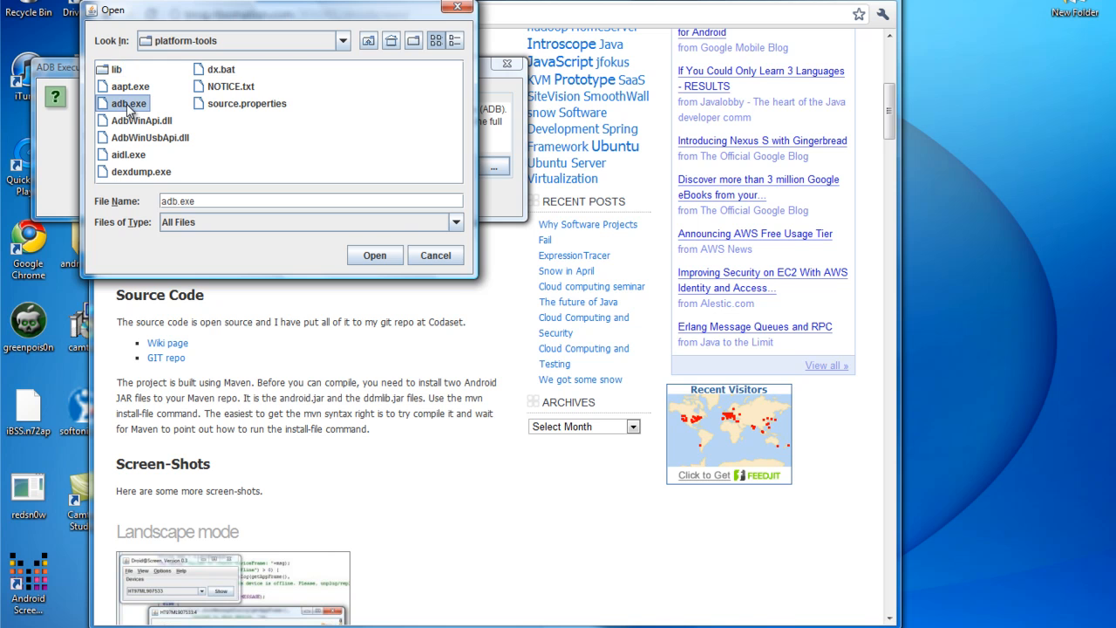
click(373, 254)
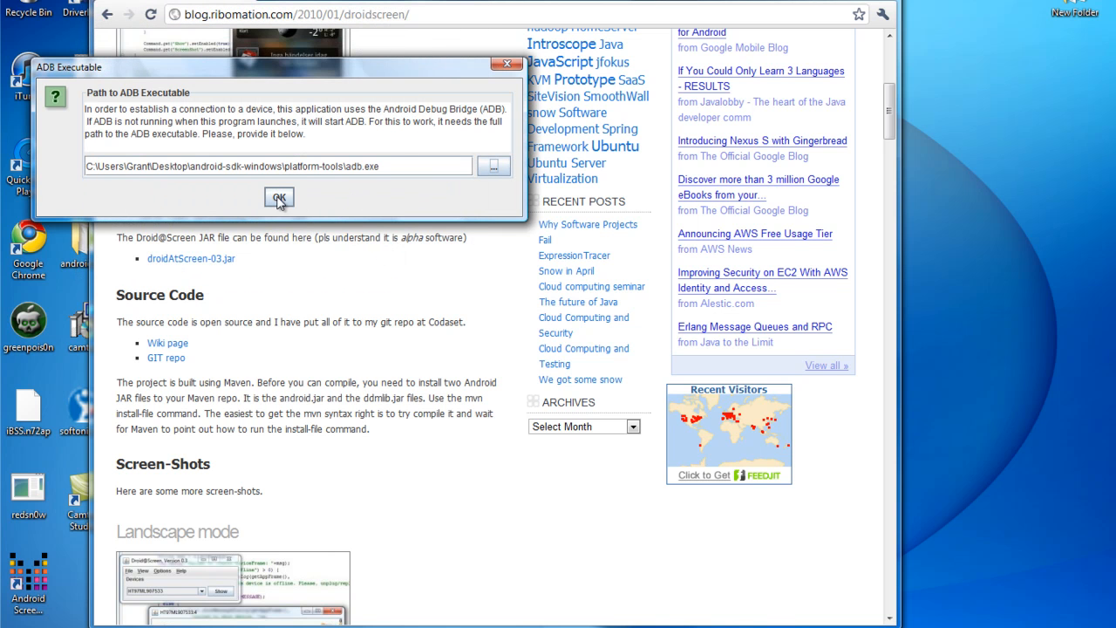
click(280, 199)
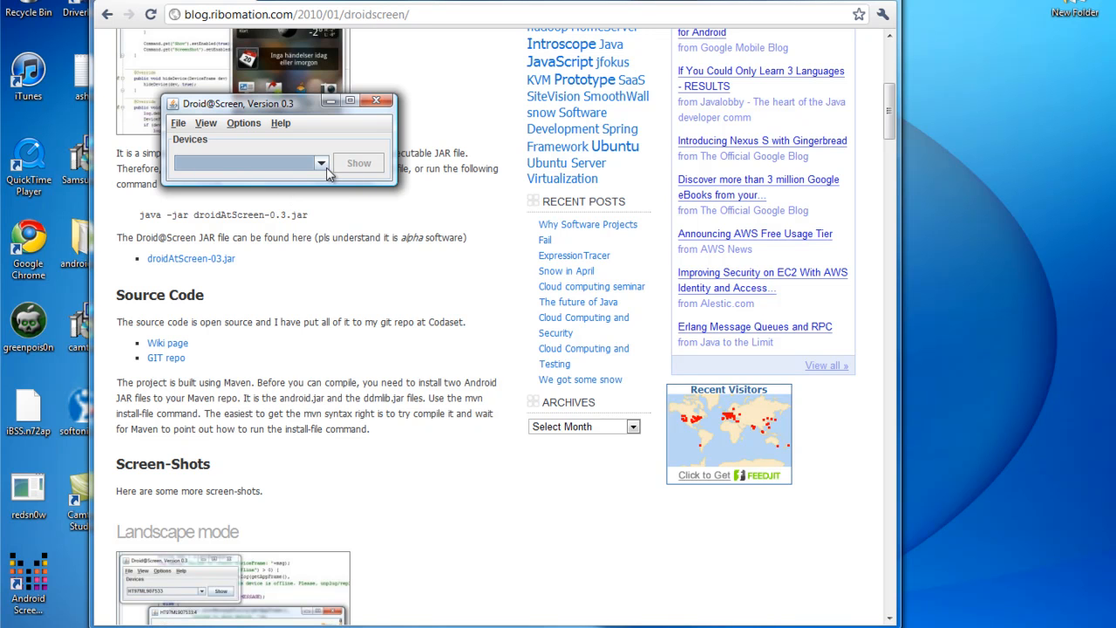
click(321, 164)
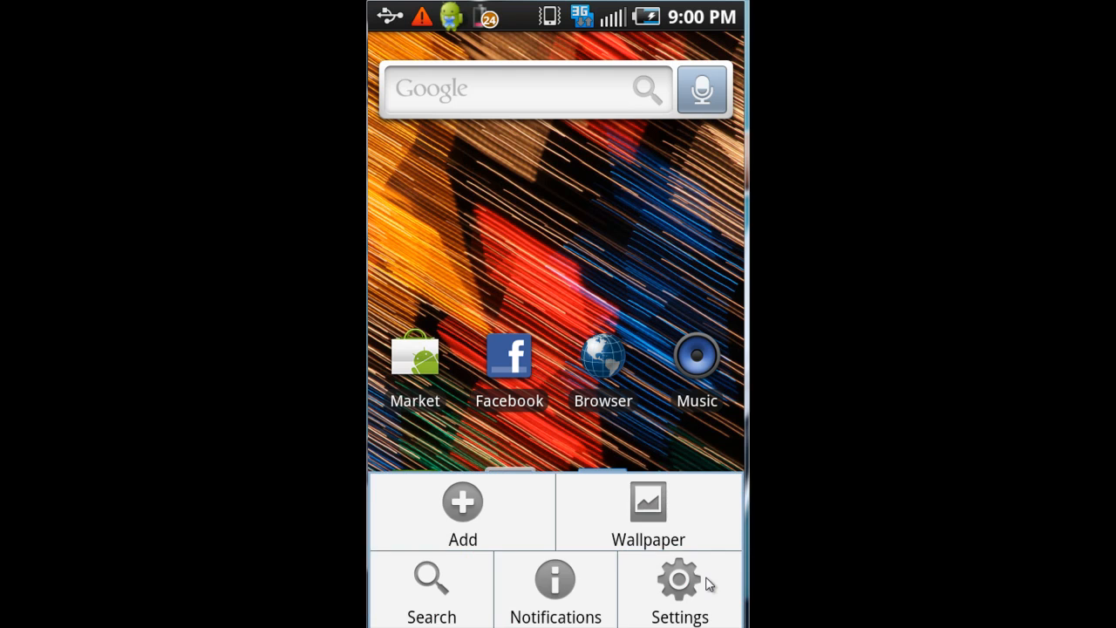
On the phone go to Settings > Applications > Development, enable USB debugging, and go back.
click(681, 590)
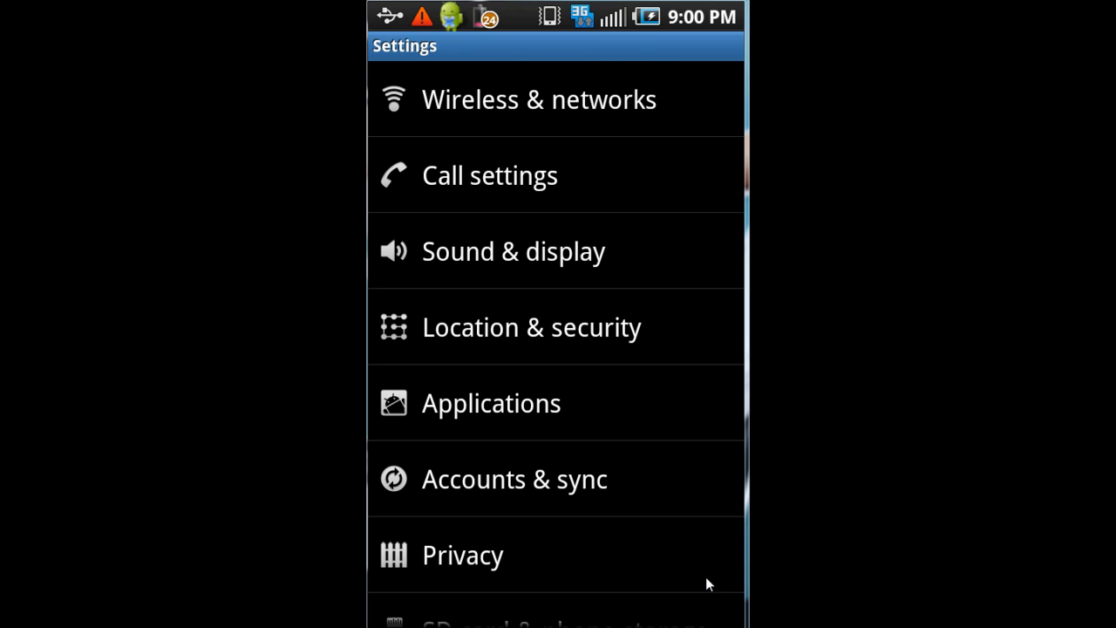
click(492, 403)
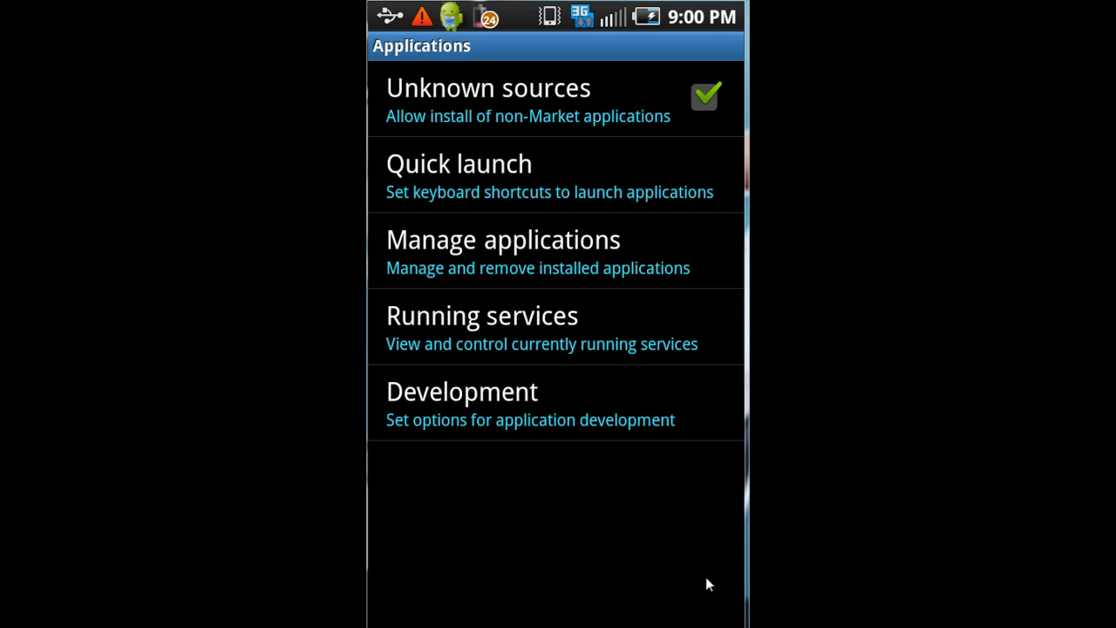
click(462, 402)
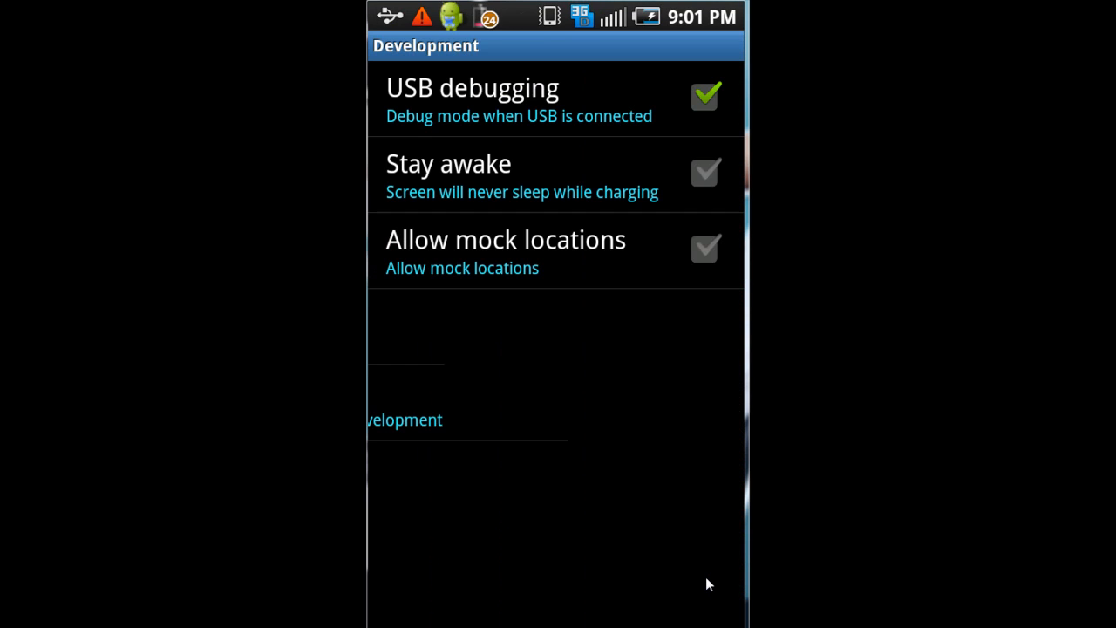
key(Back)
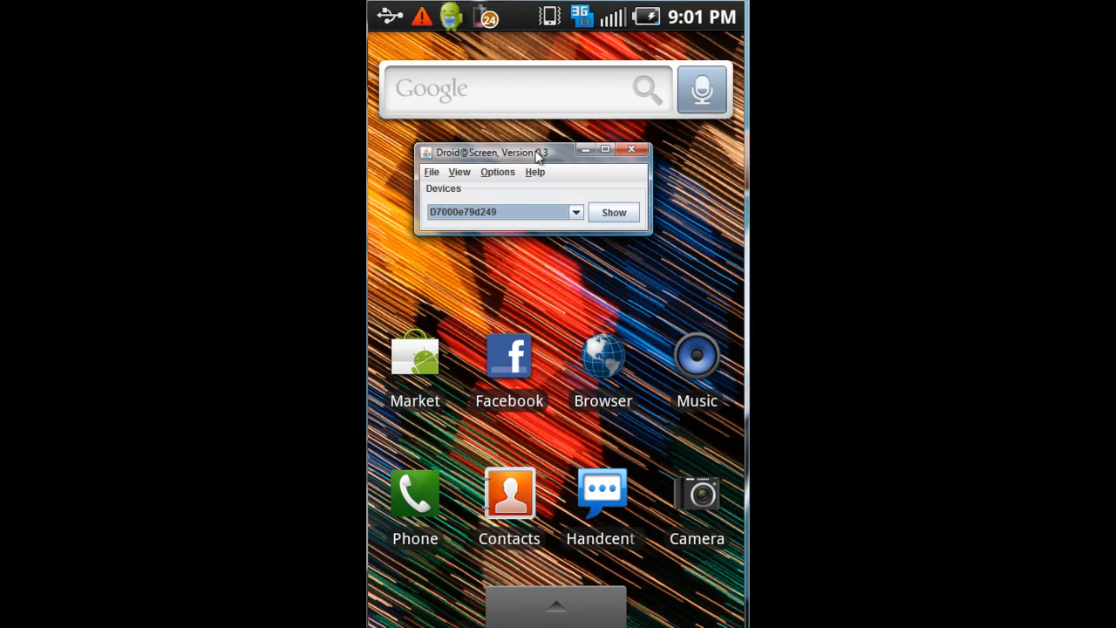
Show the detected phone so its home screen is mirrored on the PC.
click(632, 150)
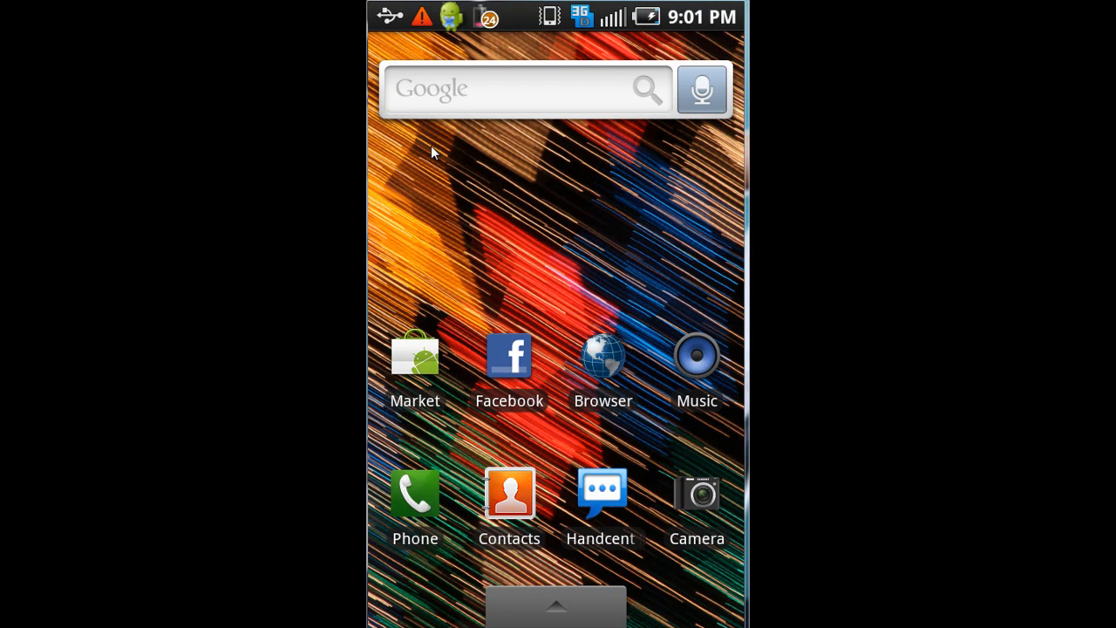
mouse_move(487, 201)
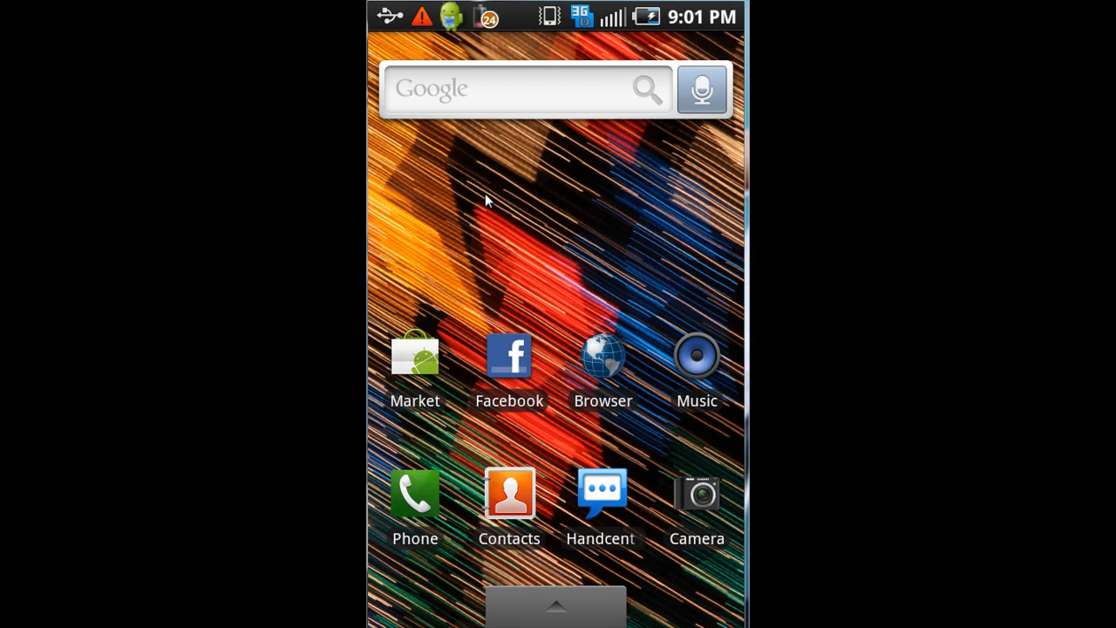